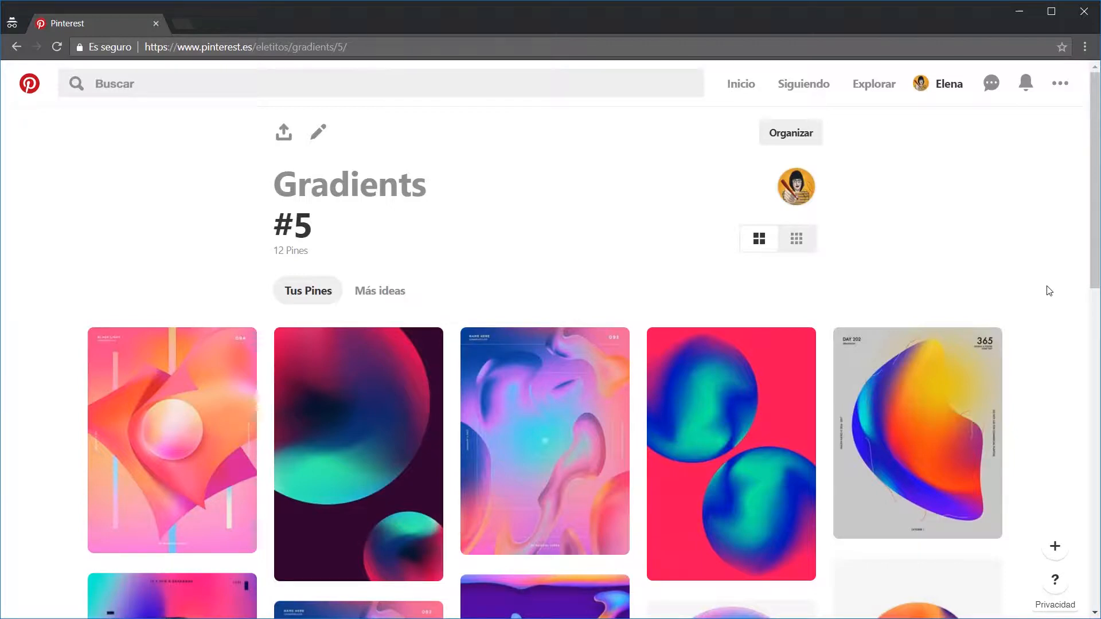
Step: Scroll to the bottom of the Gradients #5 board, then switch to the Illustrator poster file
{"action": "scroll", "scroll_direction": "down", "scroll_amount": 3}
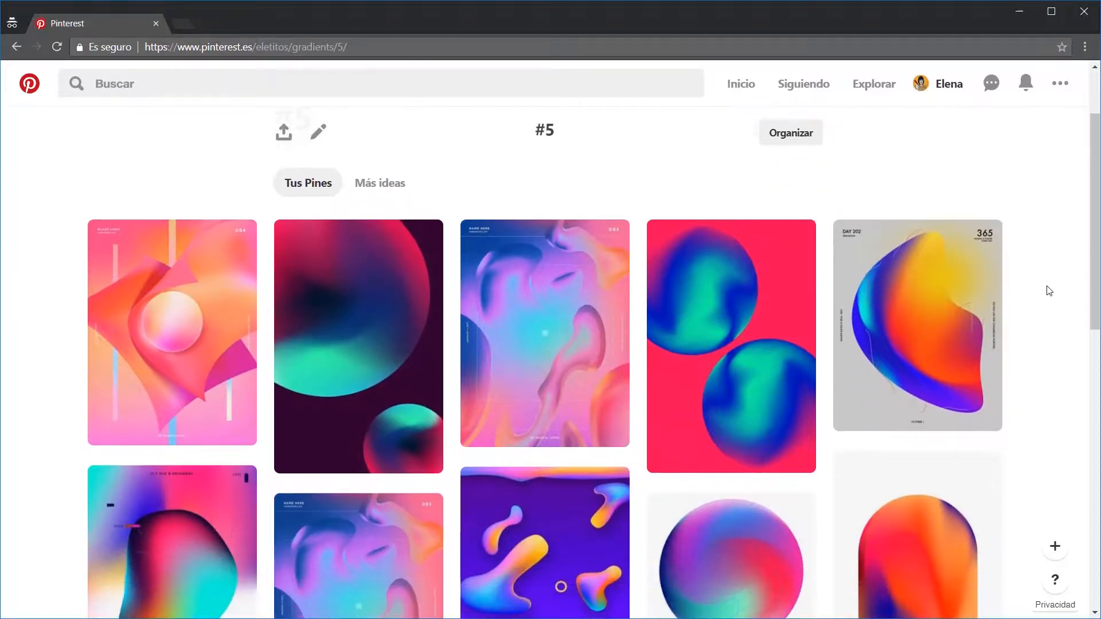
{"action": "scroll", "scroll_direction": "down", "scroll_amount": 3}
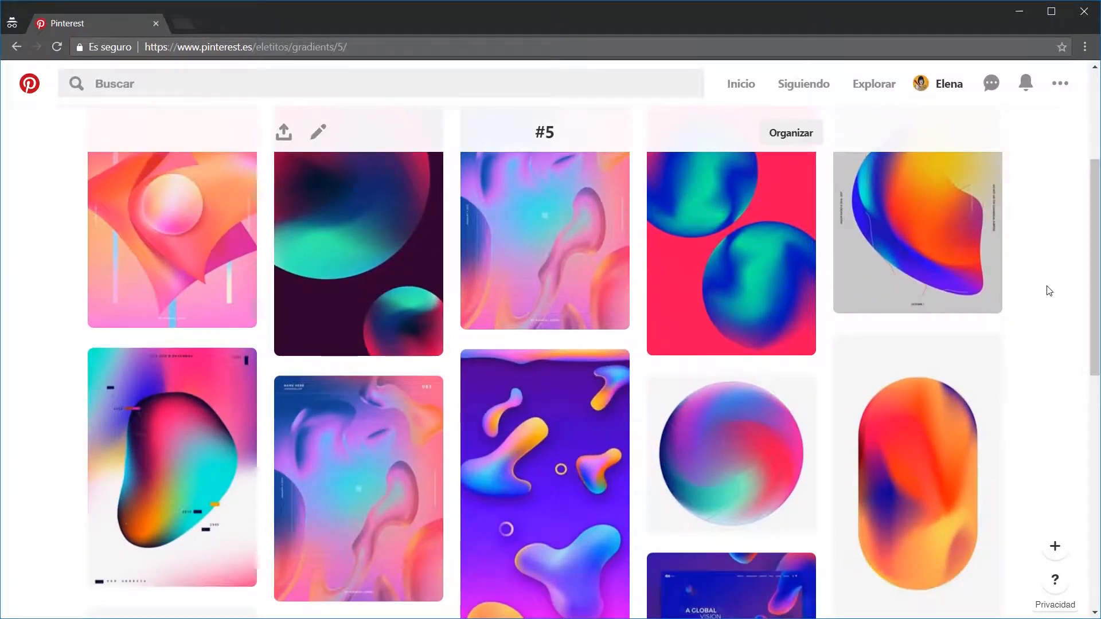
{"action": "scroll", "scroll_direction": "down", "scroll_amount": 3}
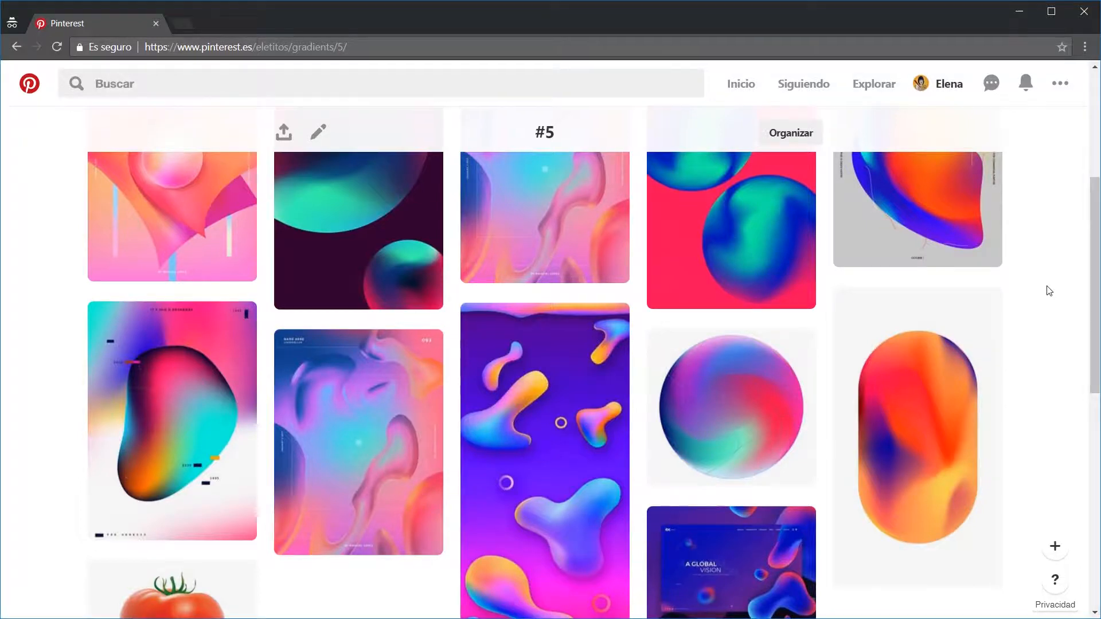
{"action": "scroll", "scroll_direction": "down", "scroll_amount": 3}
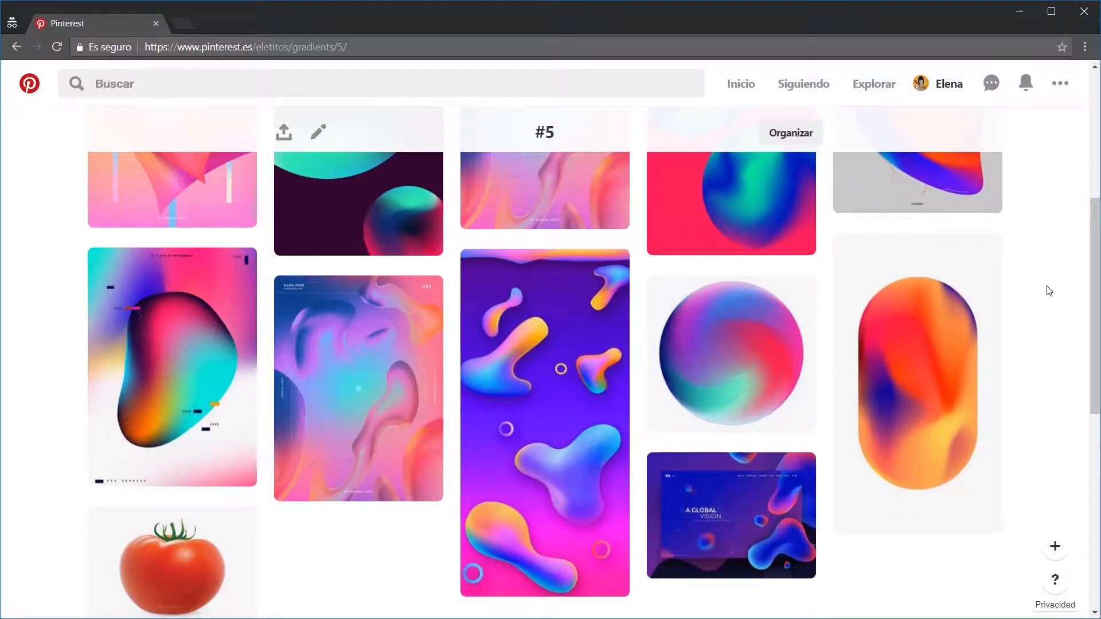
{"action": "scroll", "scroll_direction": "down", "scroll_amount": 3}
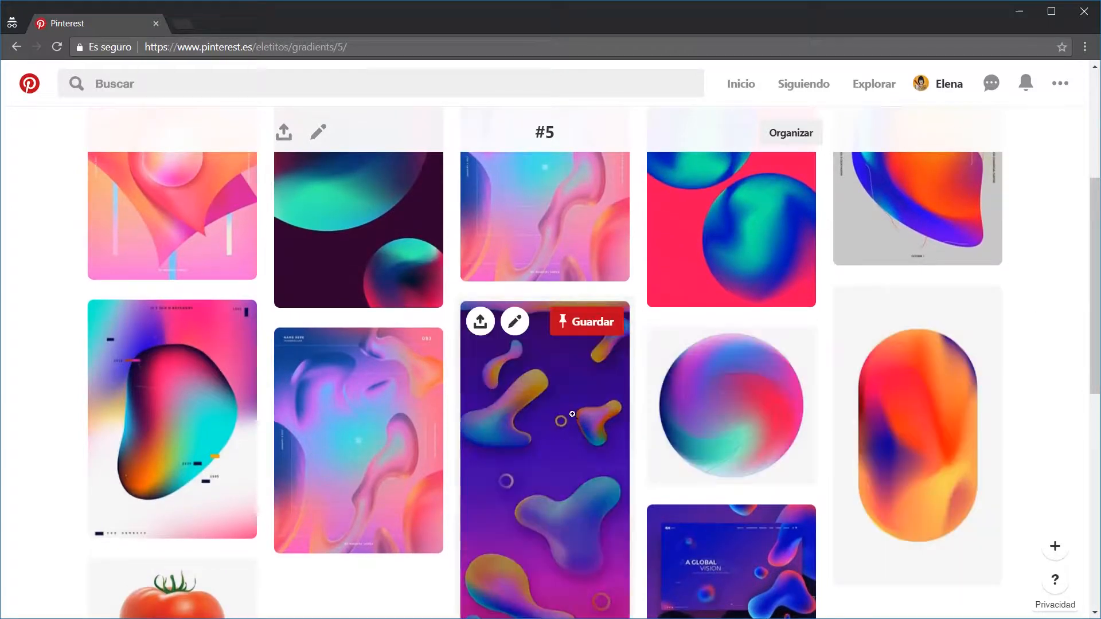
{"action": "mouse_move", "coordinate": [140, 467]}
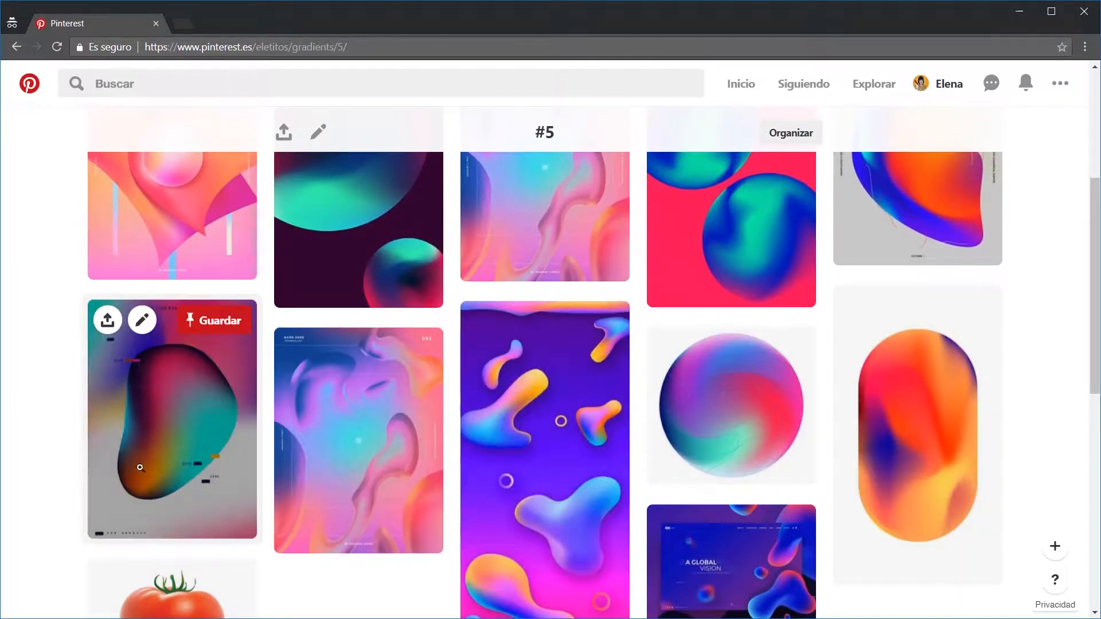
{"action": "mouse_move", "coordinate": [916, 433]}
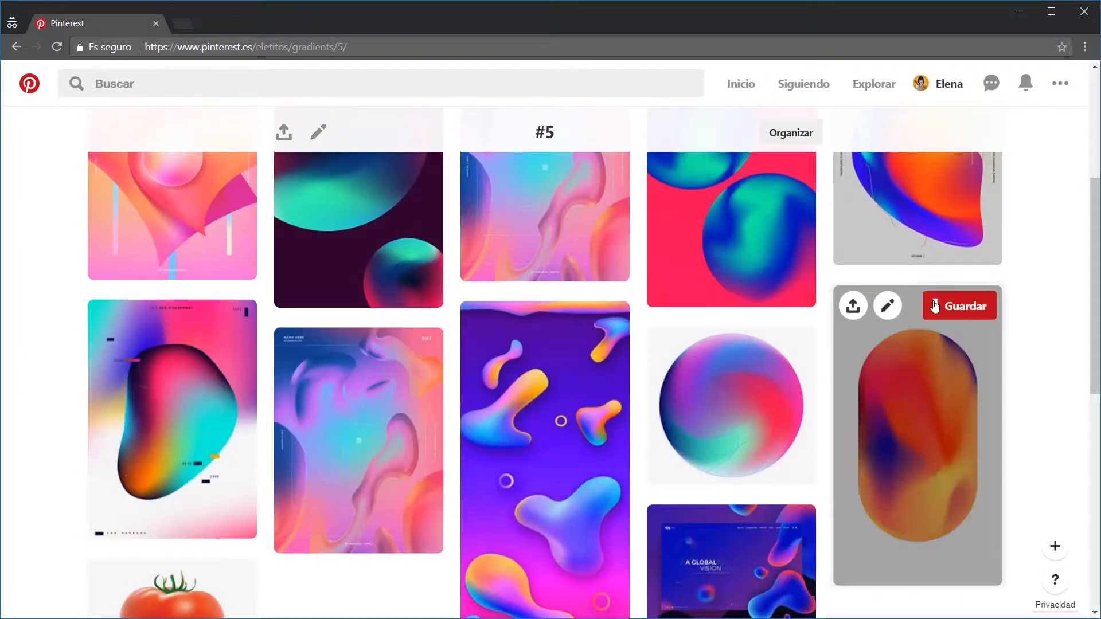
{"action": "scroll", "scroll_direction": "down", "scroll_amount": 3}
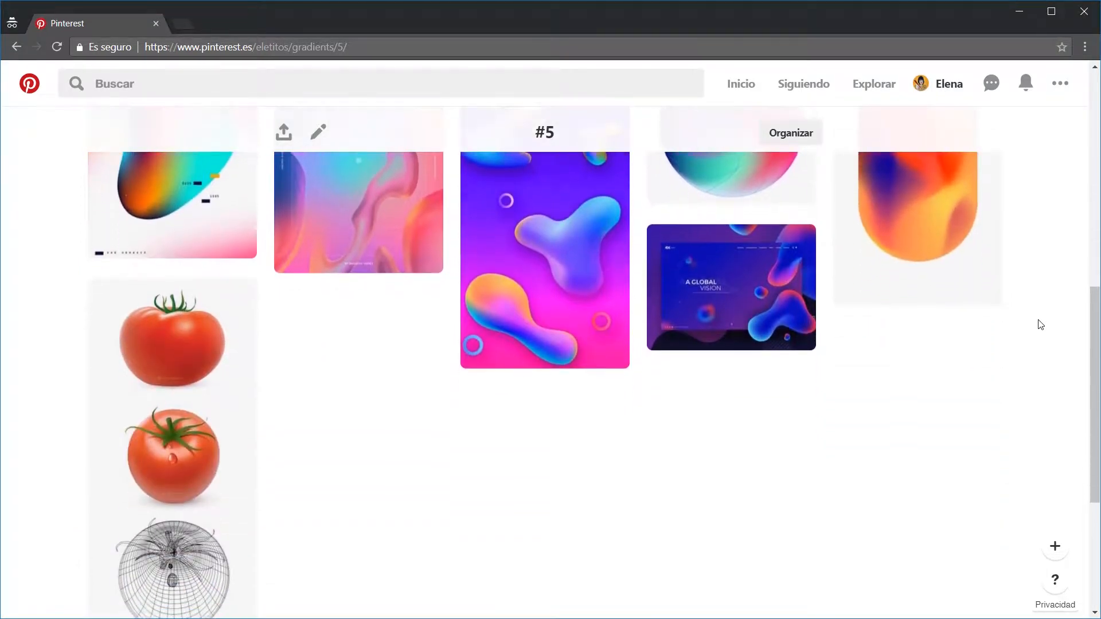
{"action": "scroll", "scroll_direction": "down", "scroll_amount": 3}
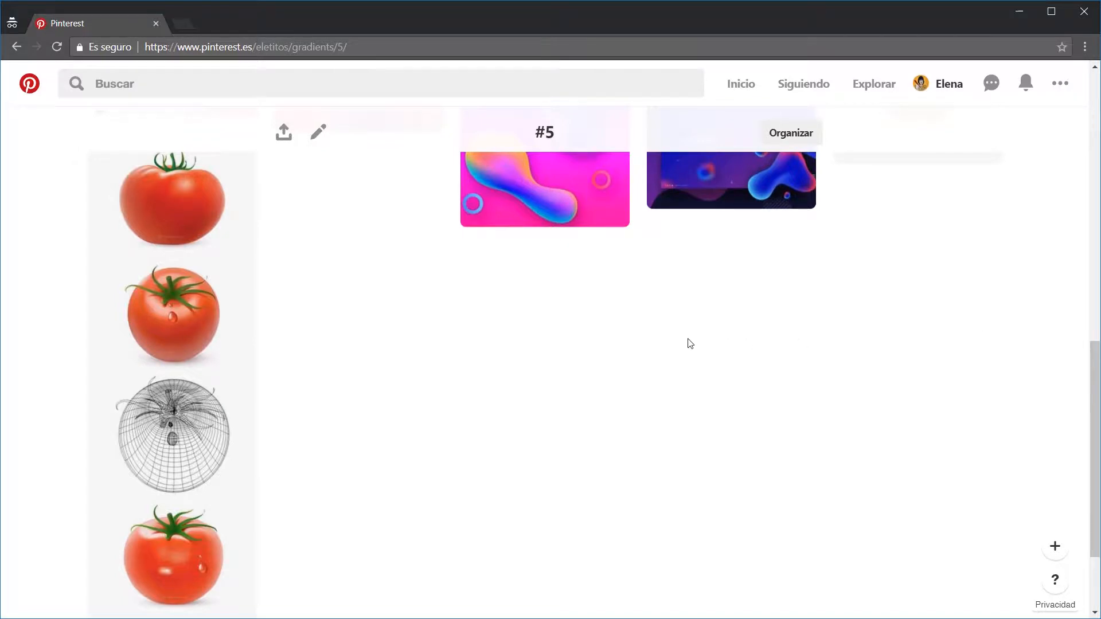
{"action": "mouse_move", "coordinate": [171, 316]}
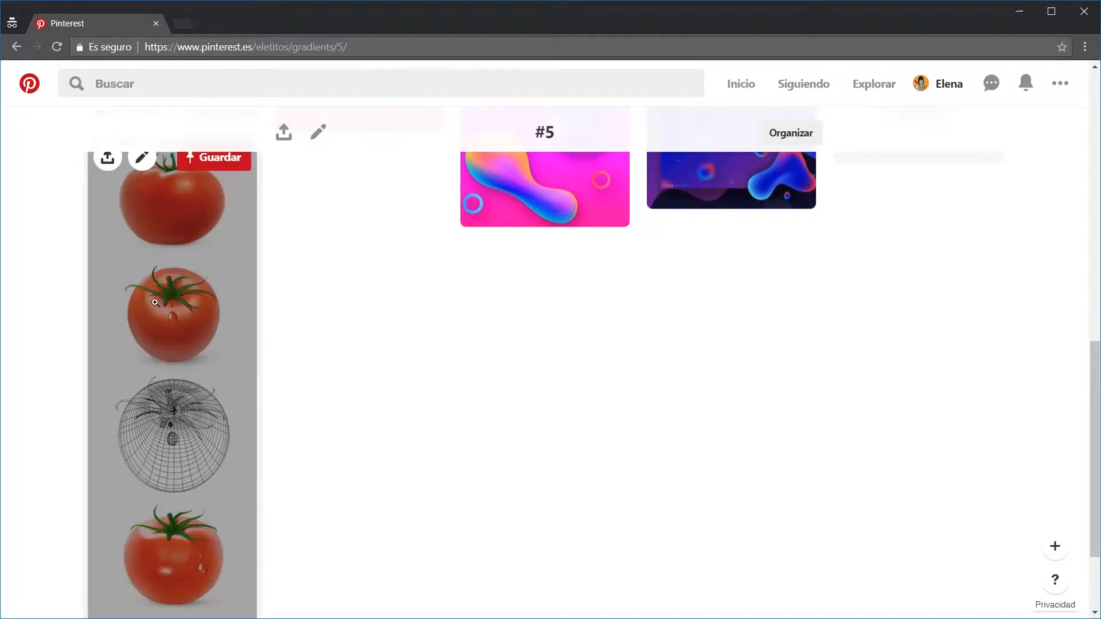
{"action": "mouse_move", "coordinate": [414, 420]}
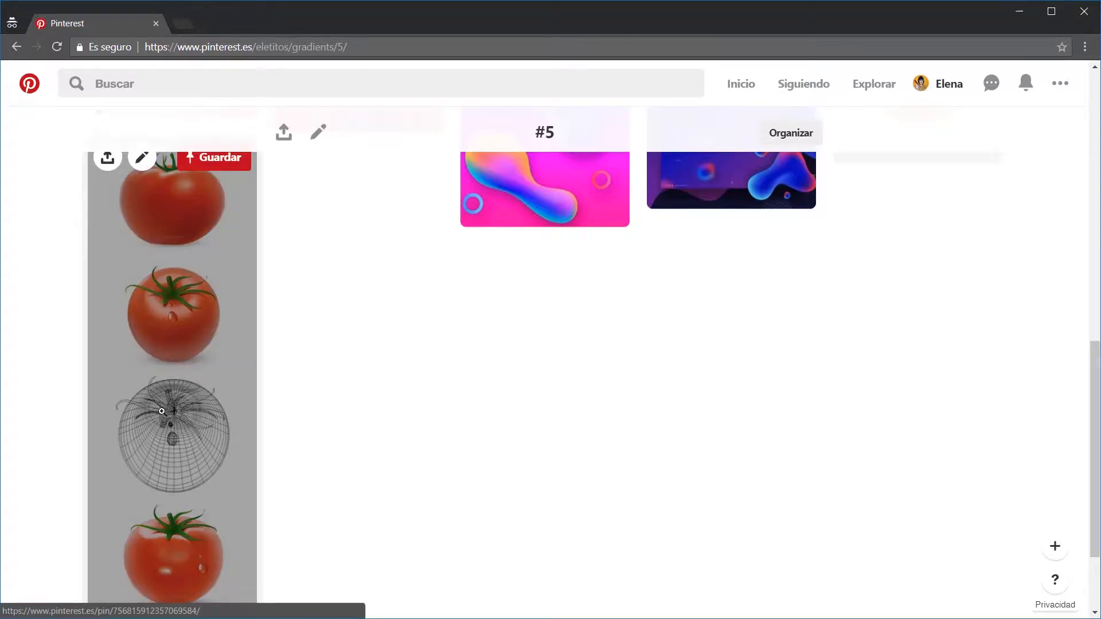
{"action": "mouse_move", "coordinate": [431, 397]}
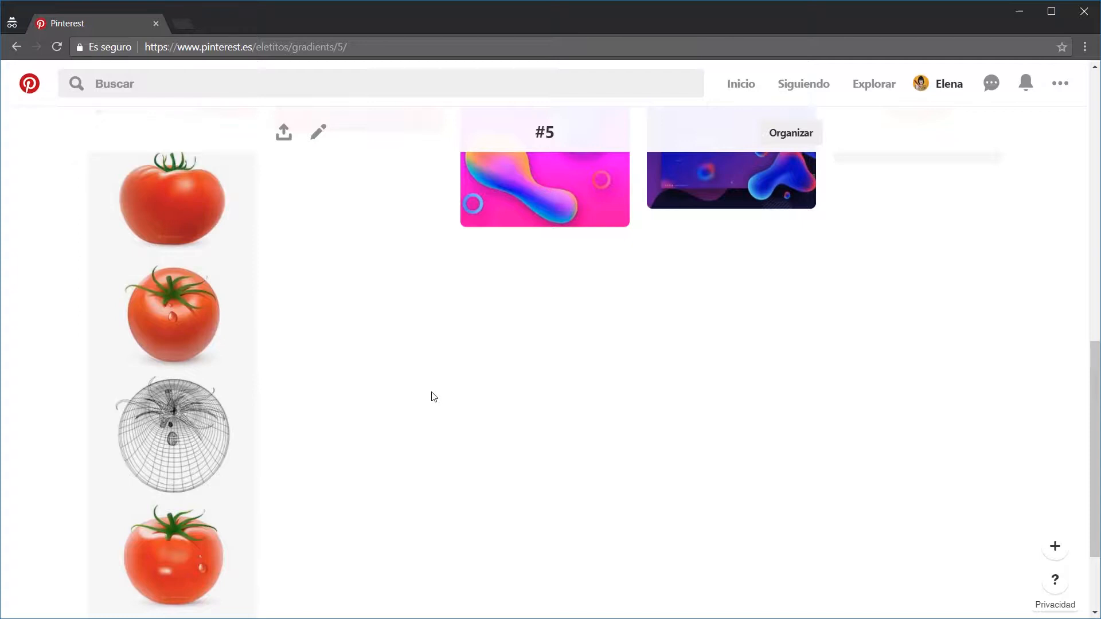
{"action": "key", "text": "alt+tab"}
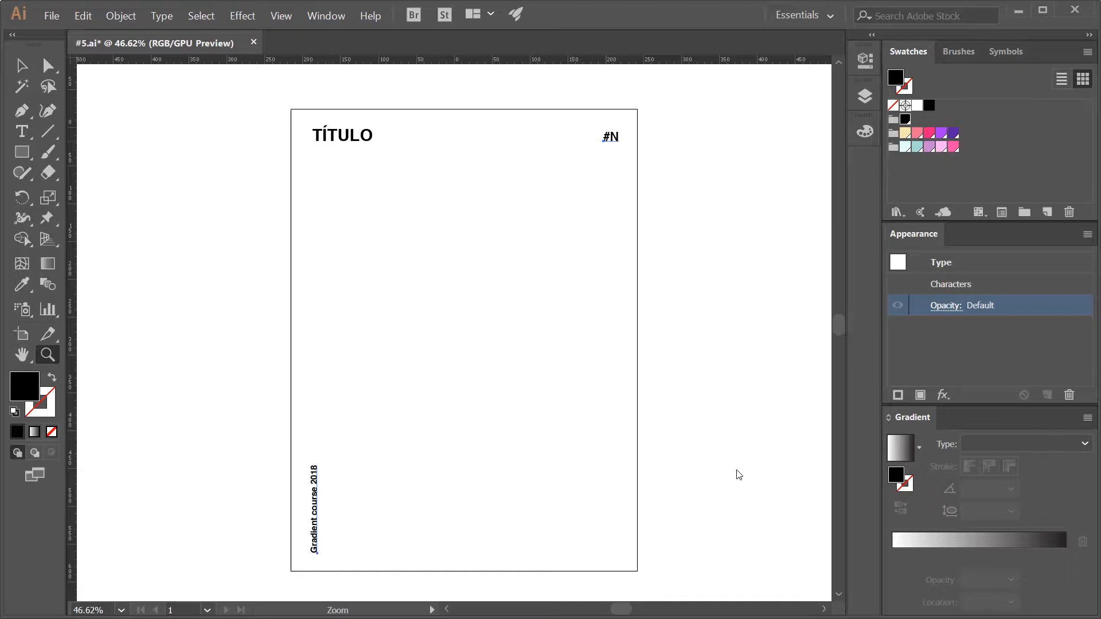
Step: Draw a full-artboard rectangle and fill it with the cream swatch, no stroke
{"action": "left_click", "coordinate": [864, 97]}
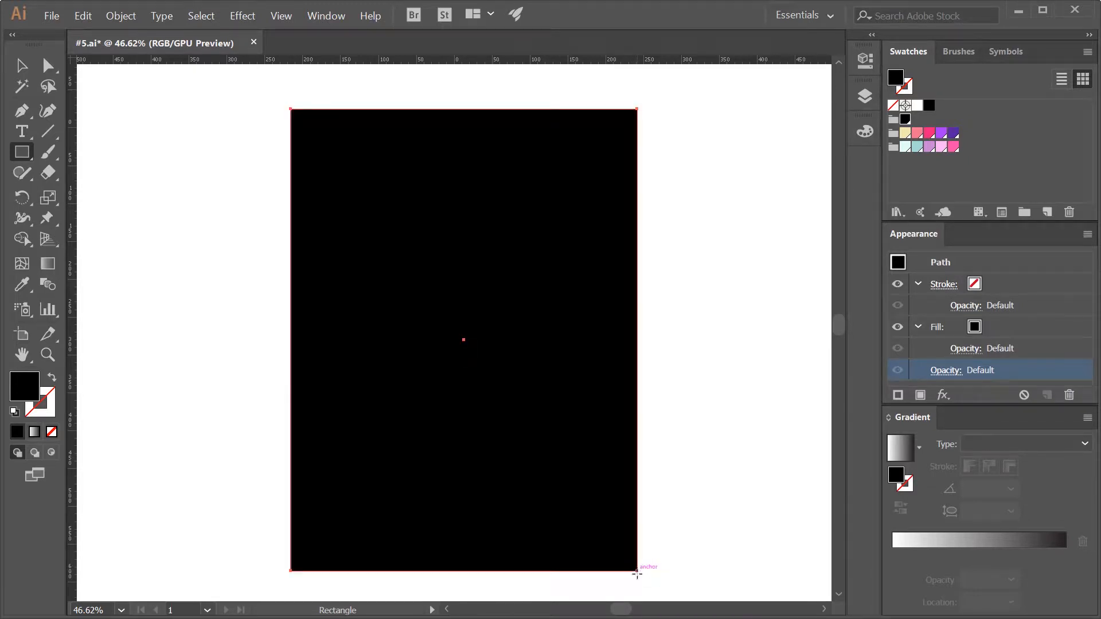
{"action": "left_click", "coordinate": [907, 137]}
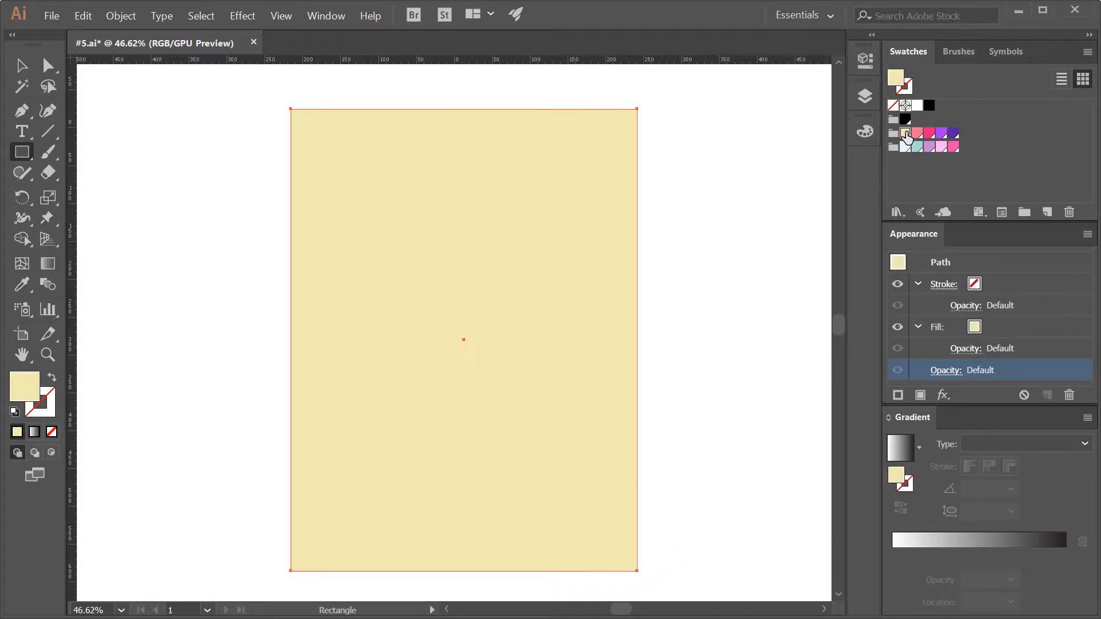
{"action": "mouse_move", "coordinate": [712, 263]}
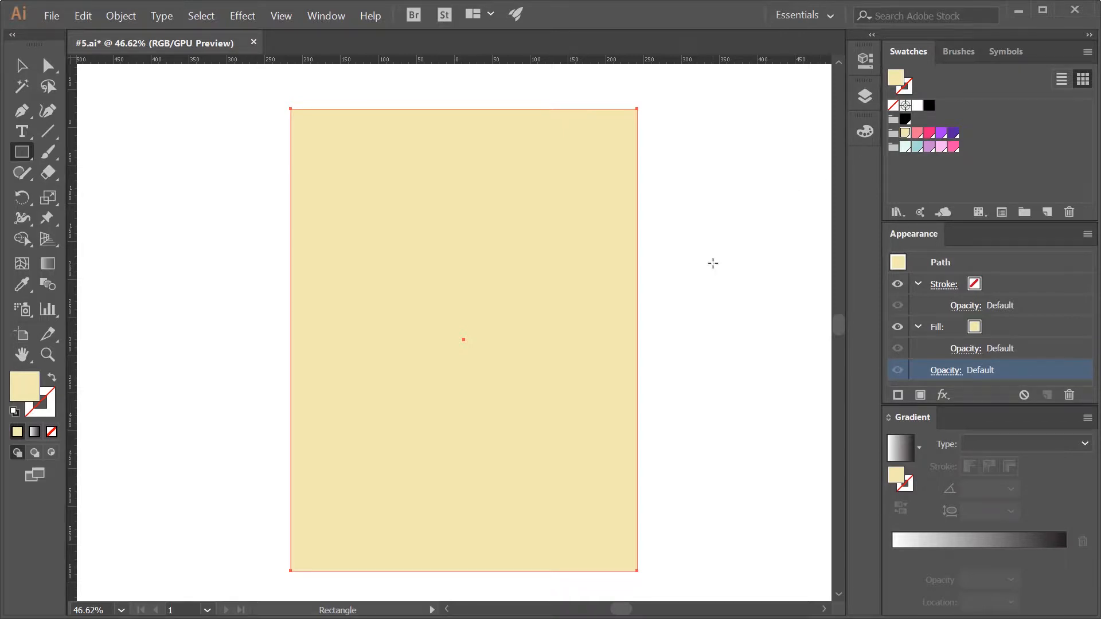
{"action": "mouse_move", "coordinate": [23, 263]}
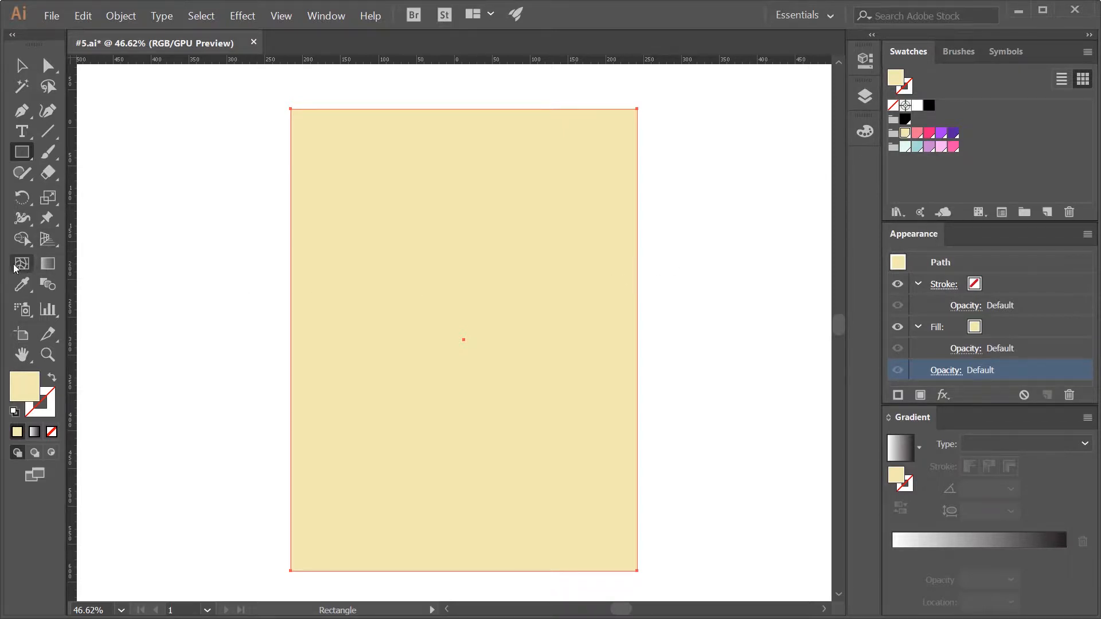
Step: Add a first gradient-mesh point in the cream rectangle's upper-left area with the Mesh Tool
{"action": "left_click", "coordinate": [22, 263]}
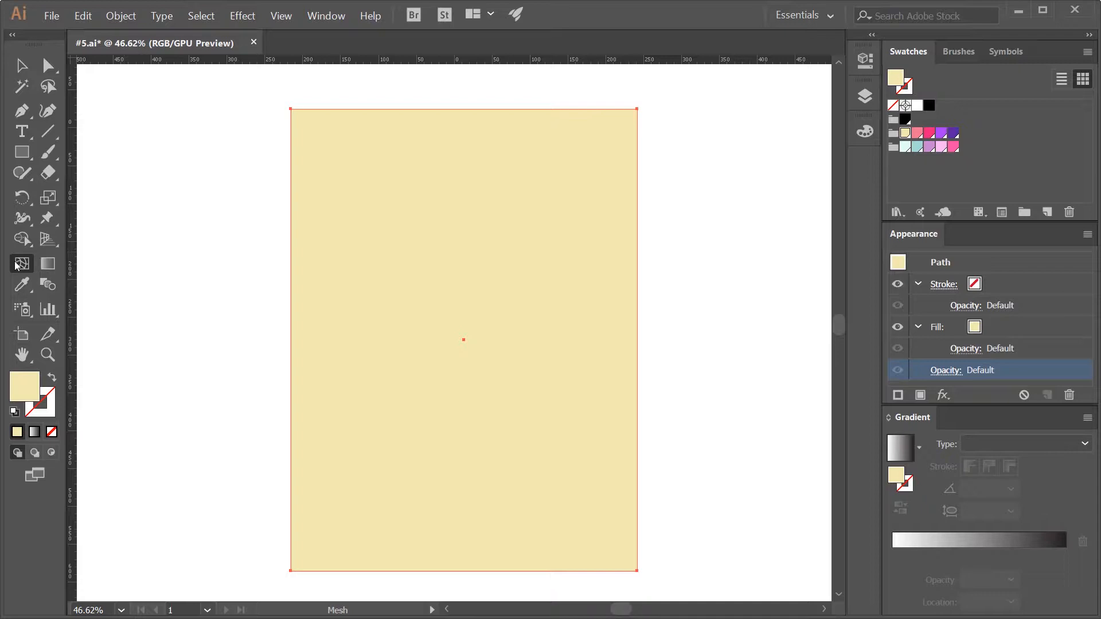
{"action": "mouse_move", "coordinate": [387, 238]}
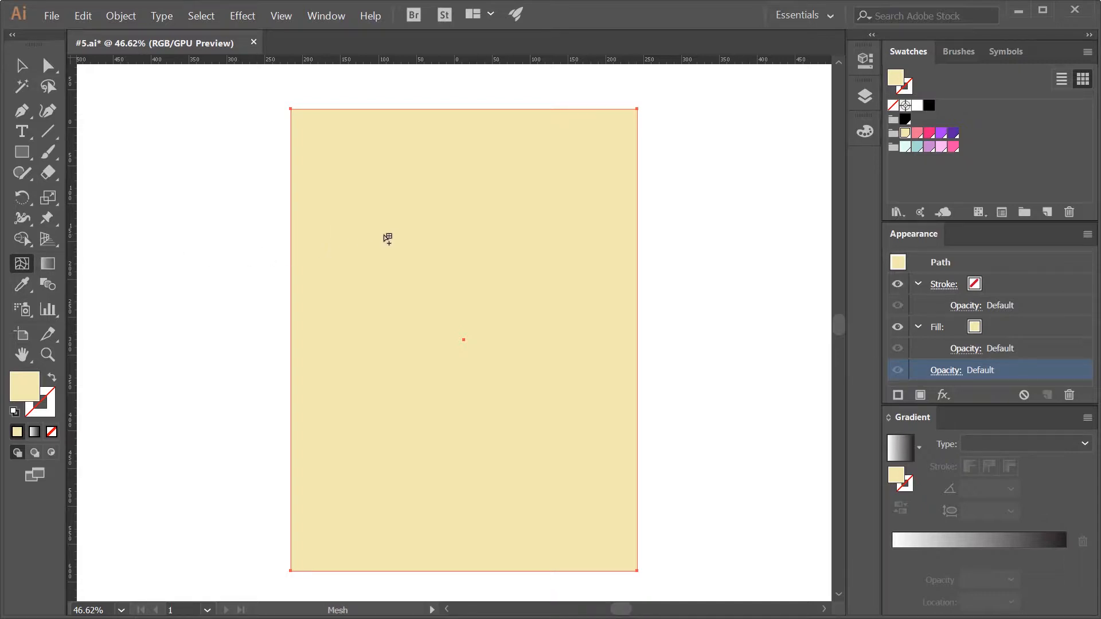
{"action": "mouse_move", "coordinate": [394, 238]}
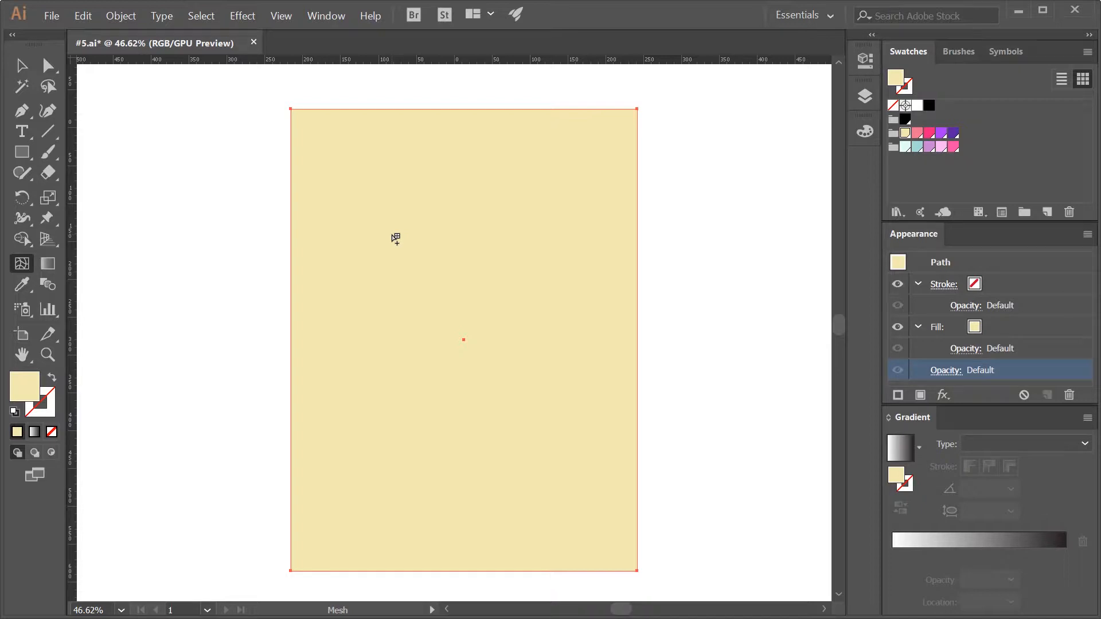
{"action": "mouse_move", "coordinate": [408, 270]}
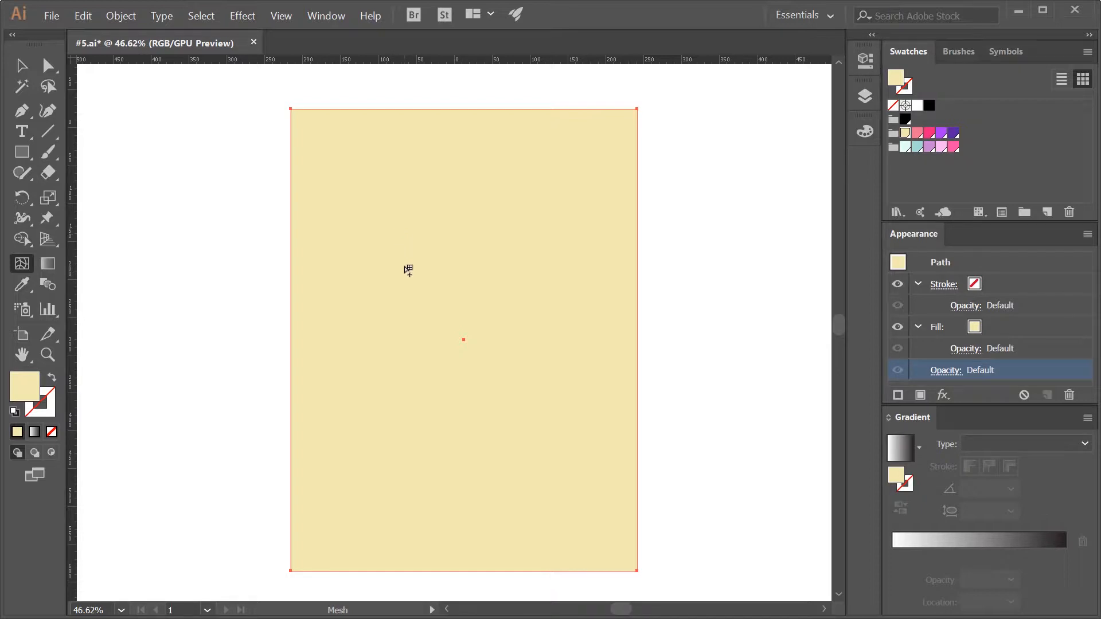
{"action": "left_click", "coordinate": [408, 270]}
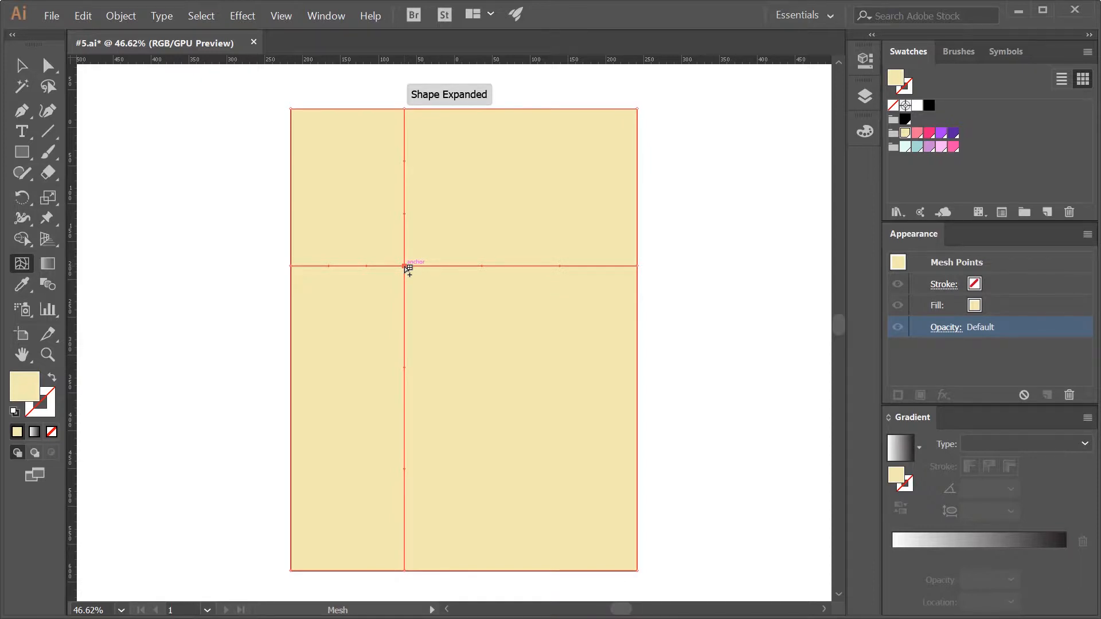
{"action": "mouse_move", "coordinate": [847, 184]}
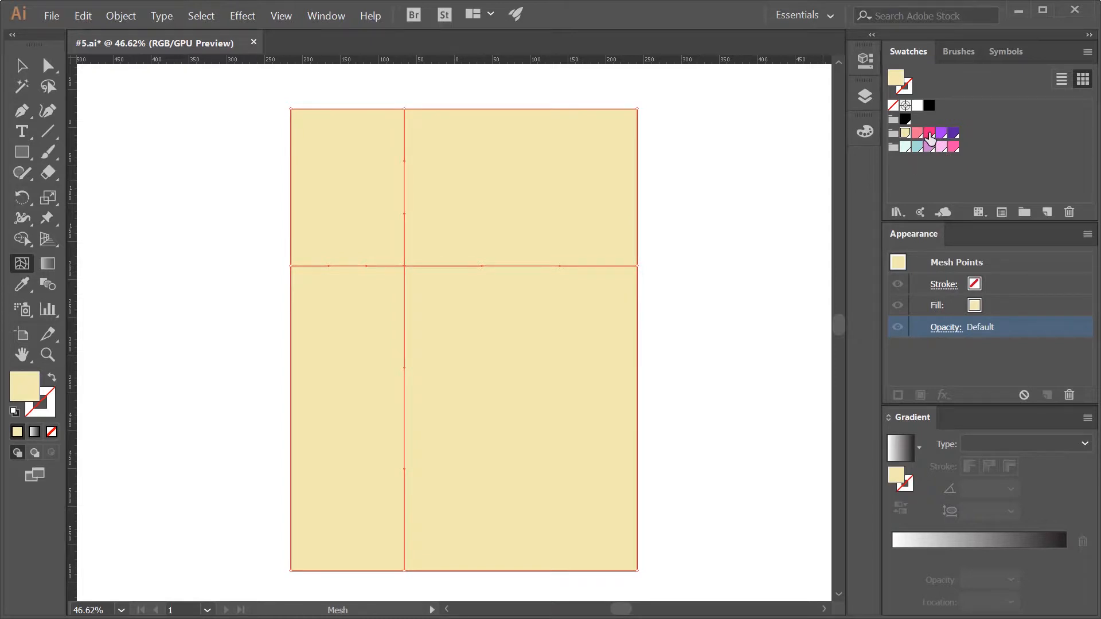
Step: Colour the upper-left mesh point pink, add a lower-right point coloured purple, and bend the mesh
{"action": "left_click", "coordinate": [928, 137]}
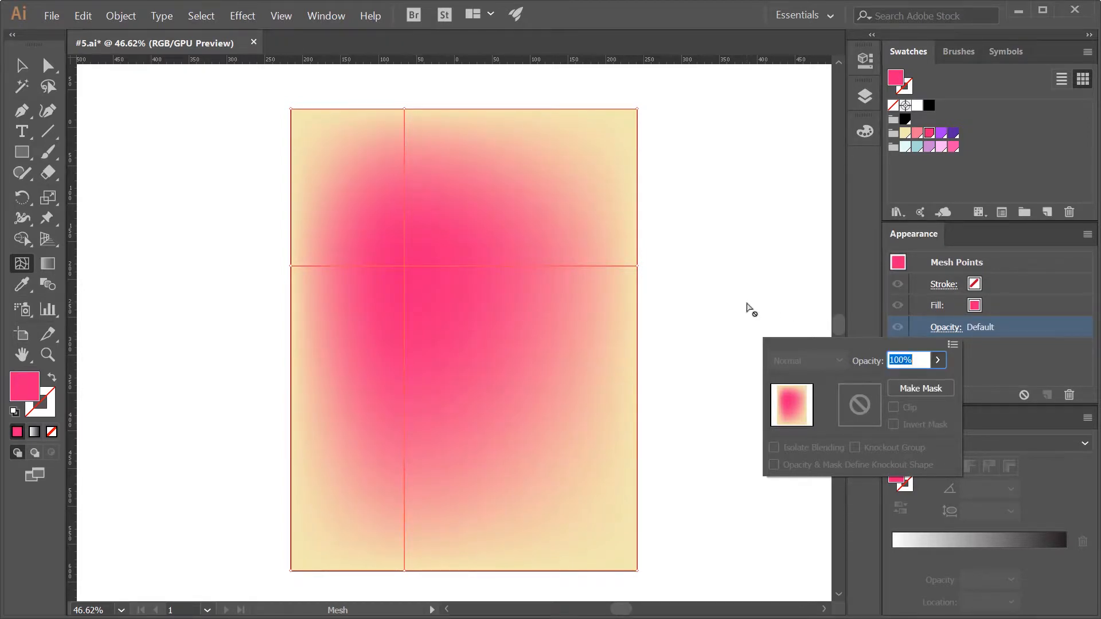
{"action": "left_click", "coordinate": [532, 434]}
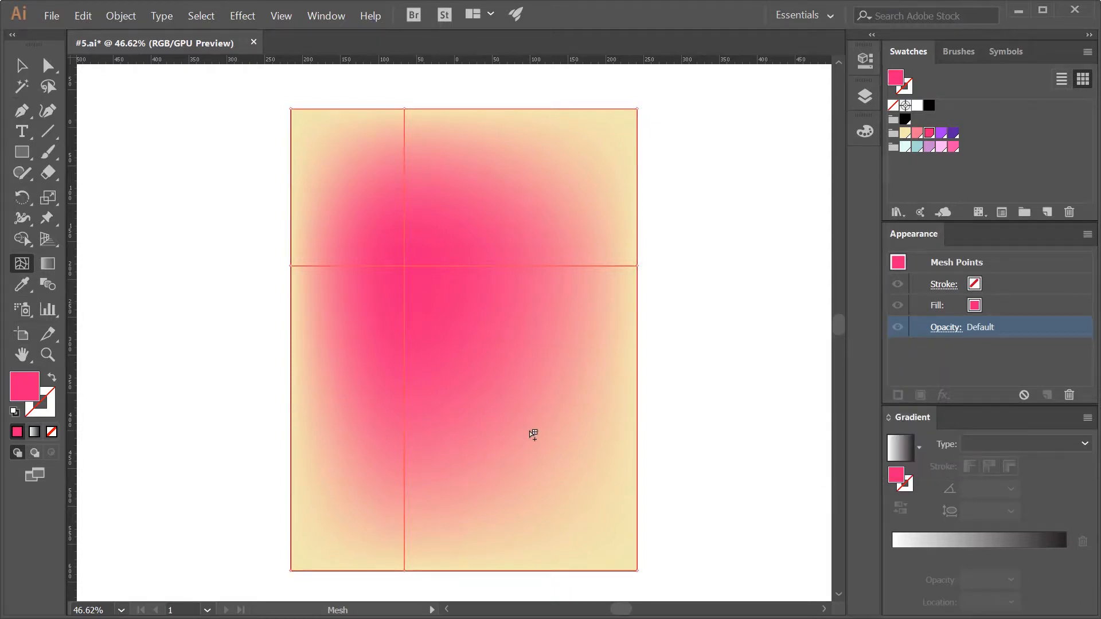
{"action": "left_click", "coordinate": [533, 434]}
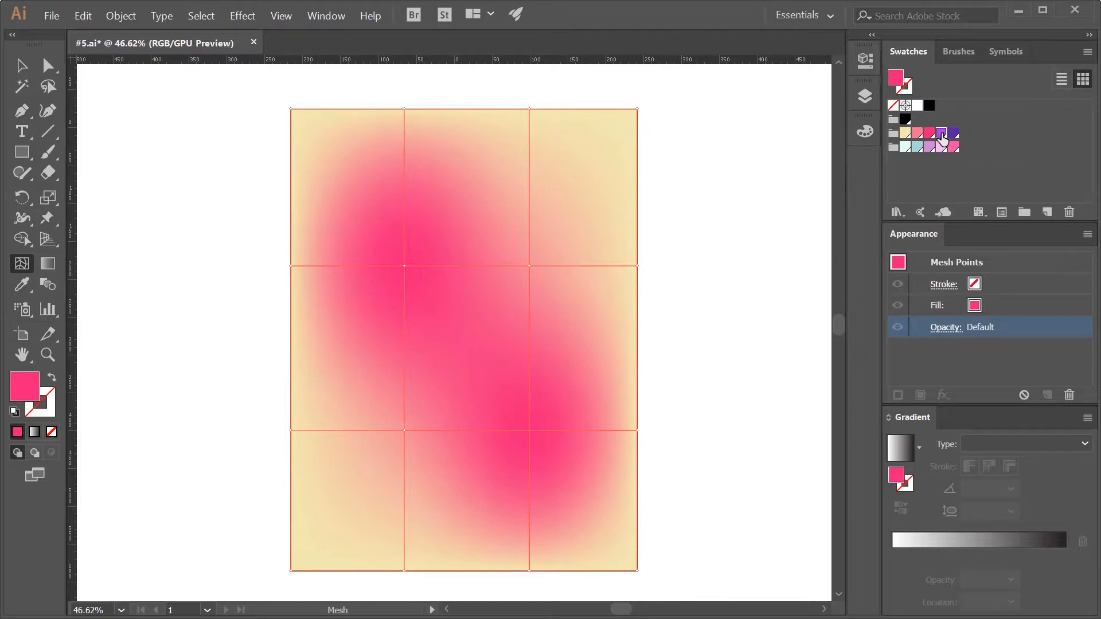
{"action": "left_click", "coordinate": [940, 135]}
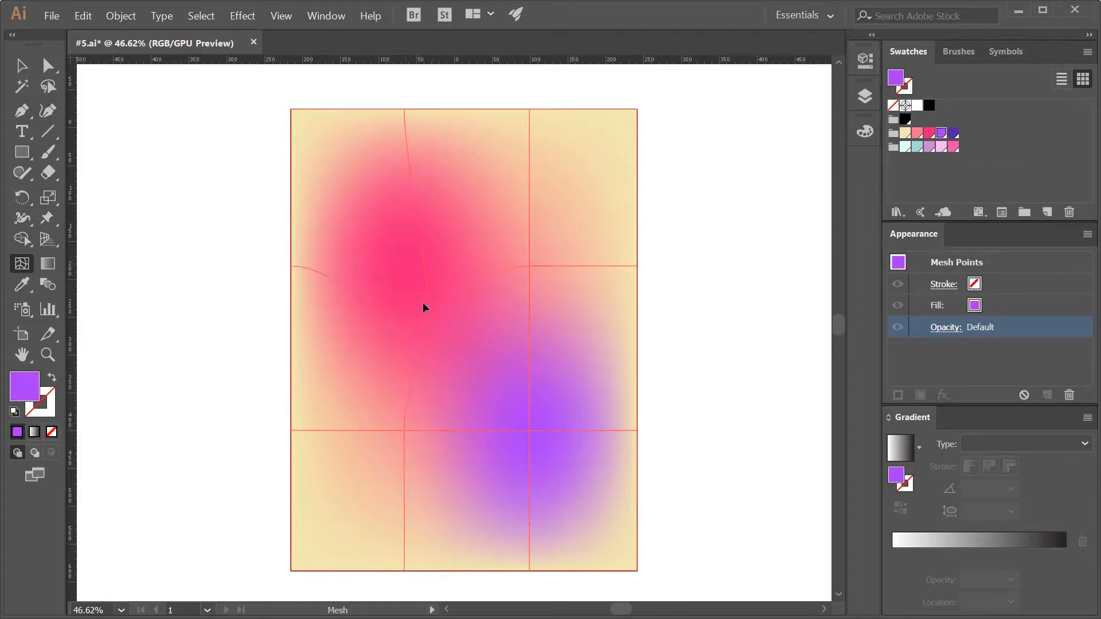
{"action": "left_click", "coordinate": [528, 428]}
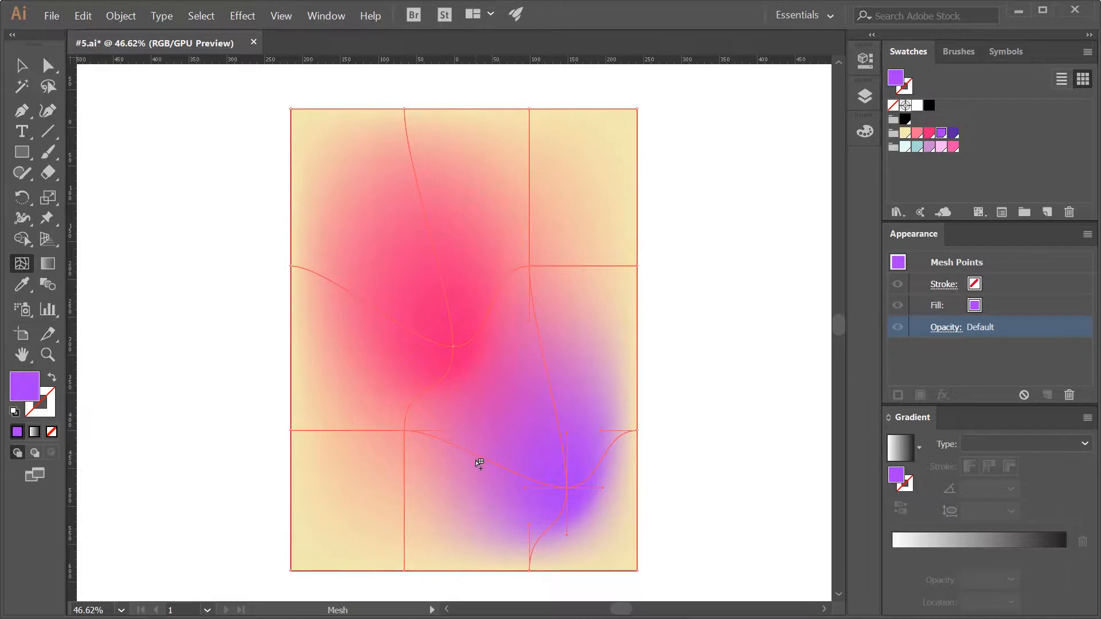
{"action": "mouse_move", "coordinate": [483, 461]}
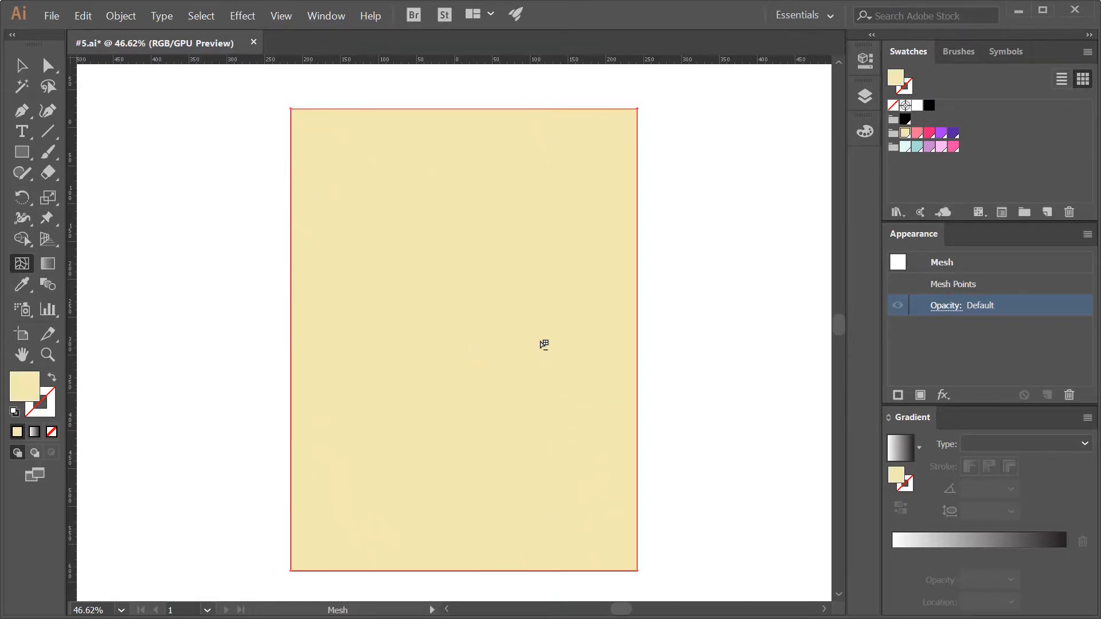
{"action": "mouse_move", "coordinate": [759, 289]}
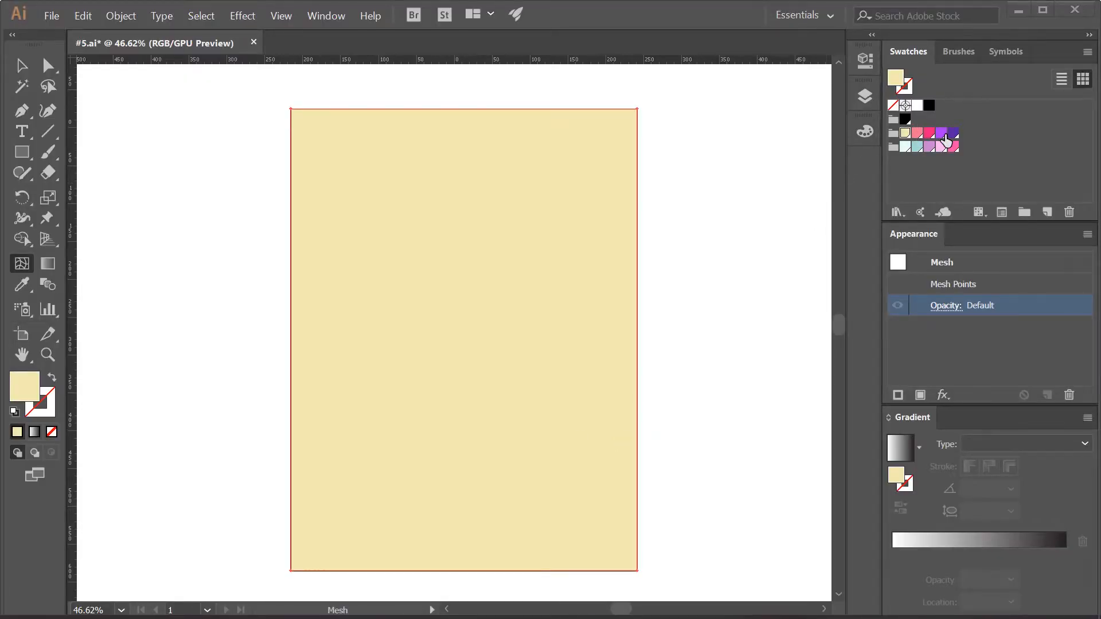
{"action": "mouse_move", "coordinate": [925, 142]}
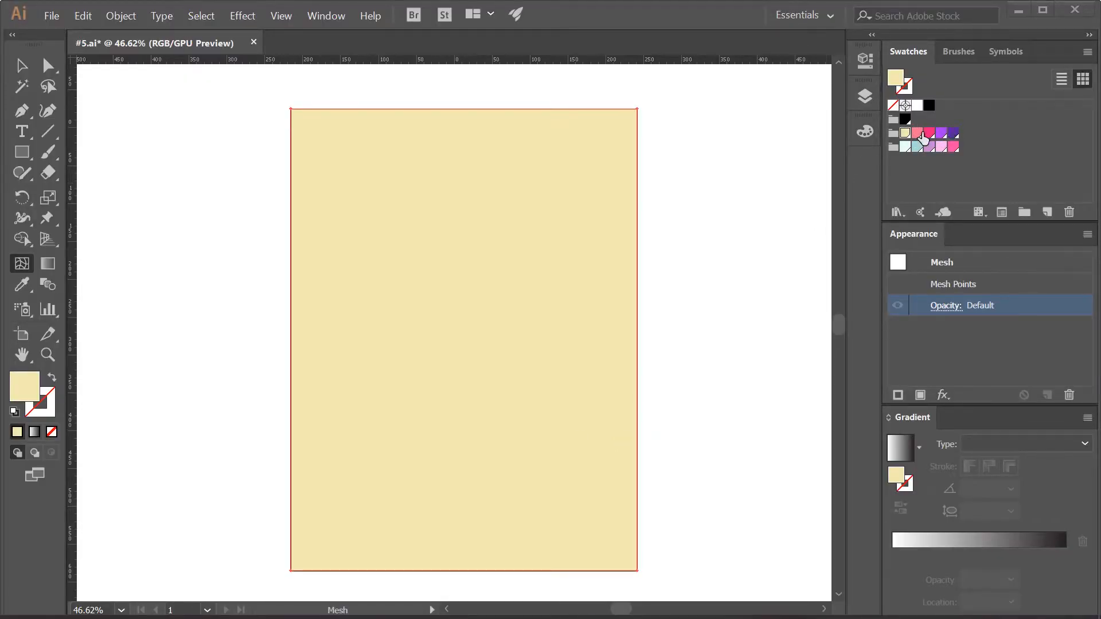
{"action": "mouse_move", "coordinate": [448, 353]}
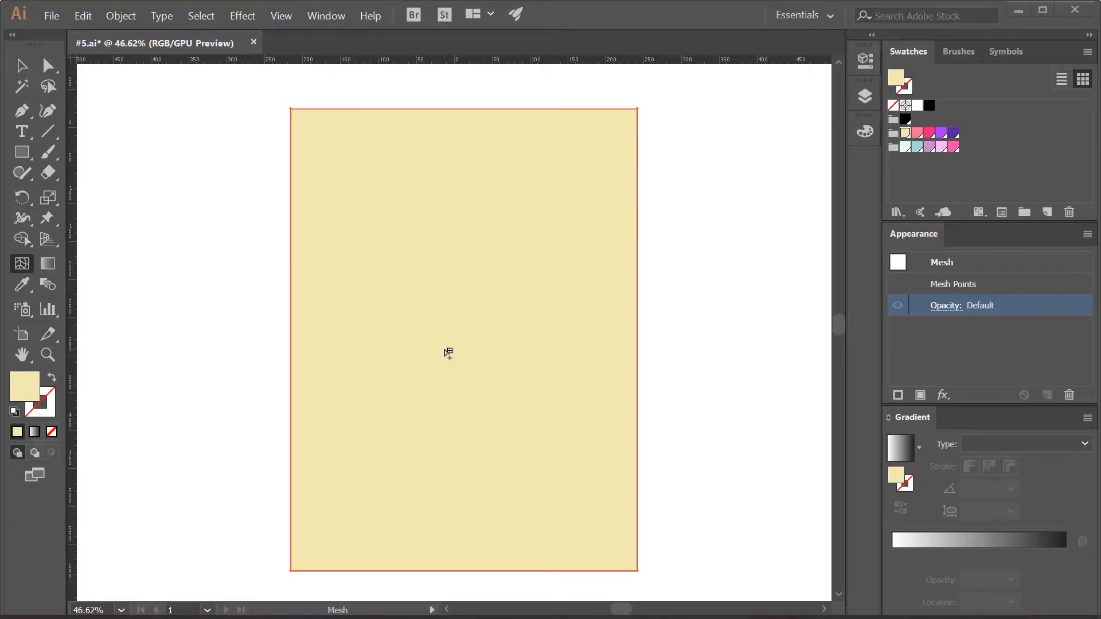
{"action": "mouse_move", "coordinate": [397, 248]}
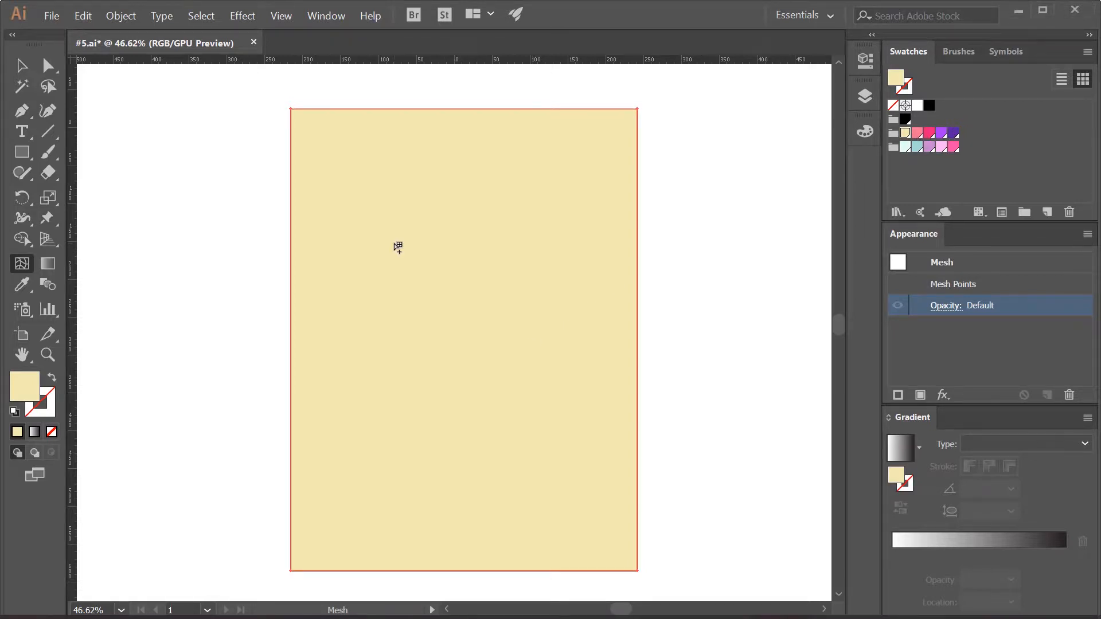
Step: Add several curved mesh rows and columns across the cream rectangle and select the central point
{"action": "left_click", "coordinate": [398, 247]}
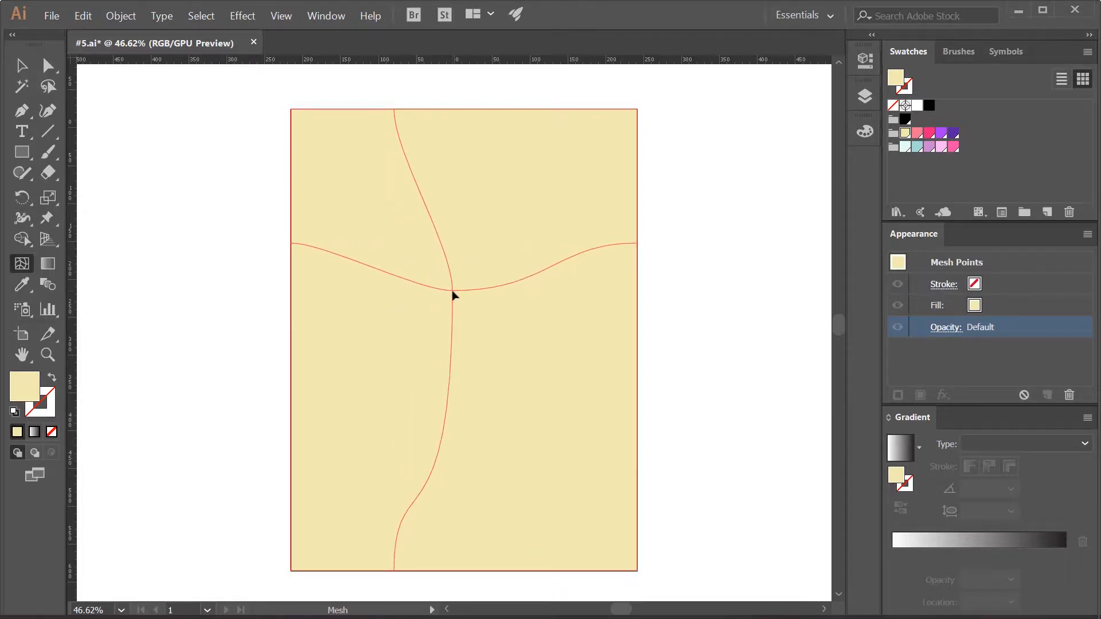
{"action": "left_click", "coordinate": [453, 291]}
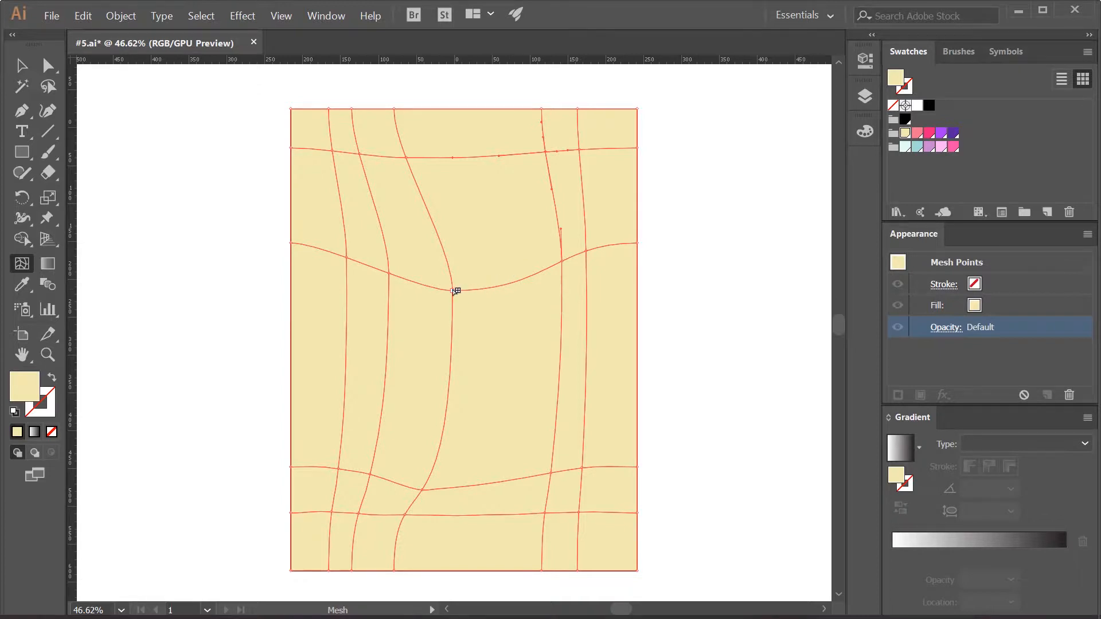
{"action": "left_click", "coordinate": [927, 135]}
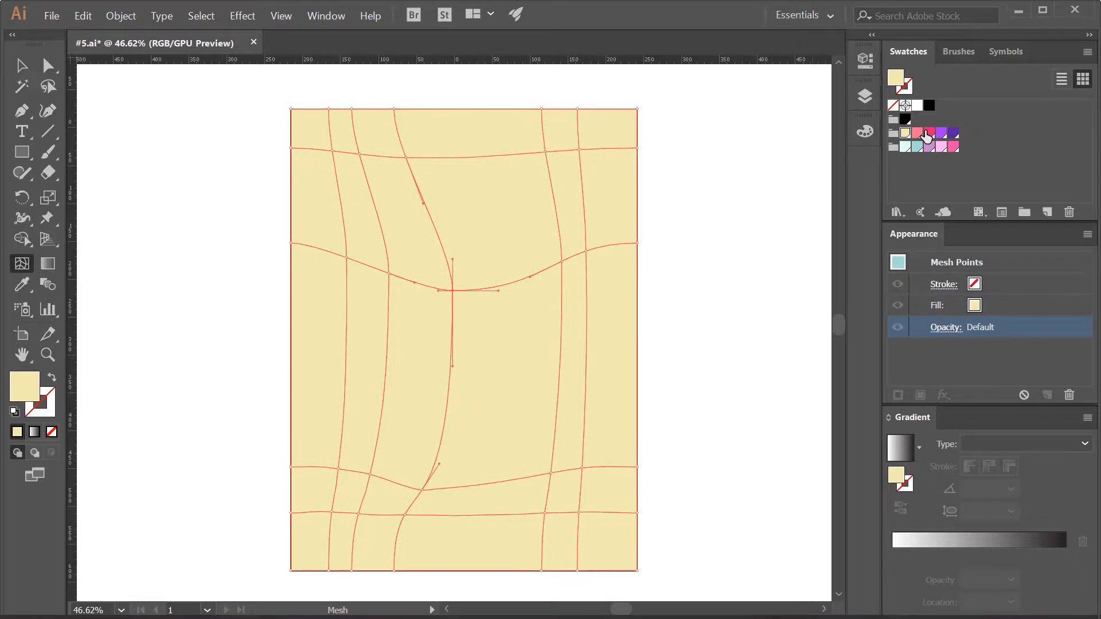
Step: Colour the centre hot pink, the top-left points violet and the bottom-left corner pink
{"action": "left_click", "coordinate": [929, 136]}
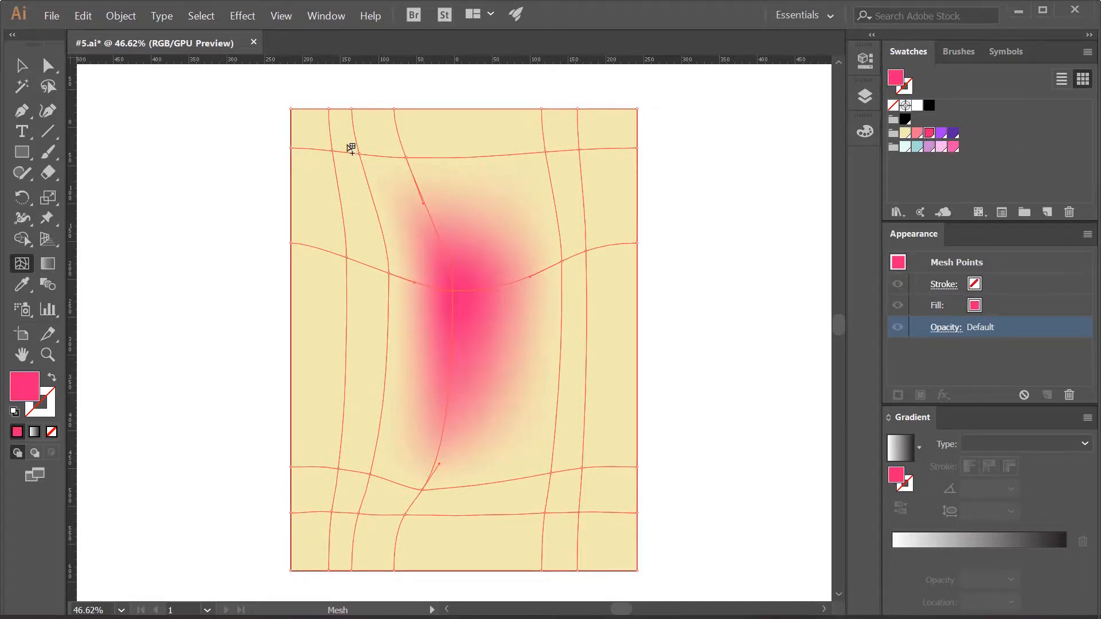
{"action": "left_click", "coordinate": [48, 86]}
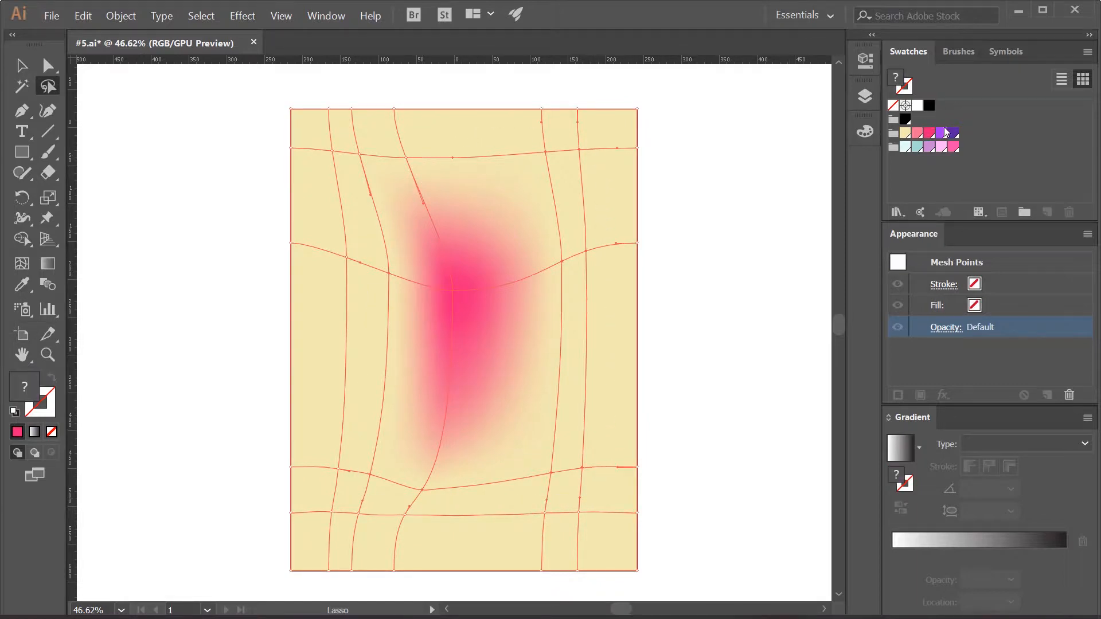
{"action": "left_click", "coordinate": [936, 132]}
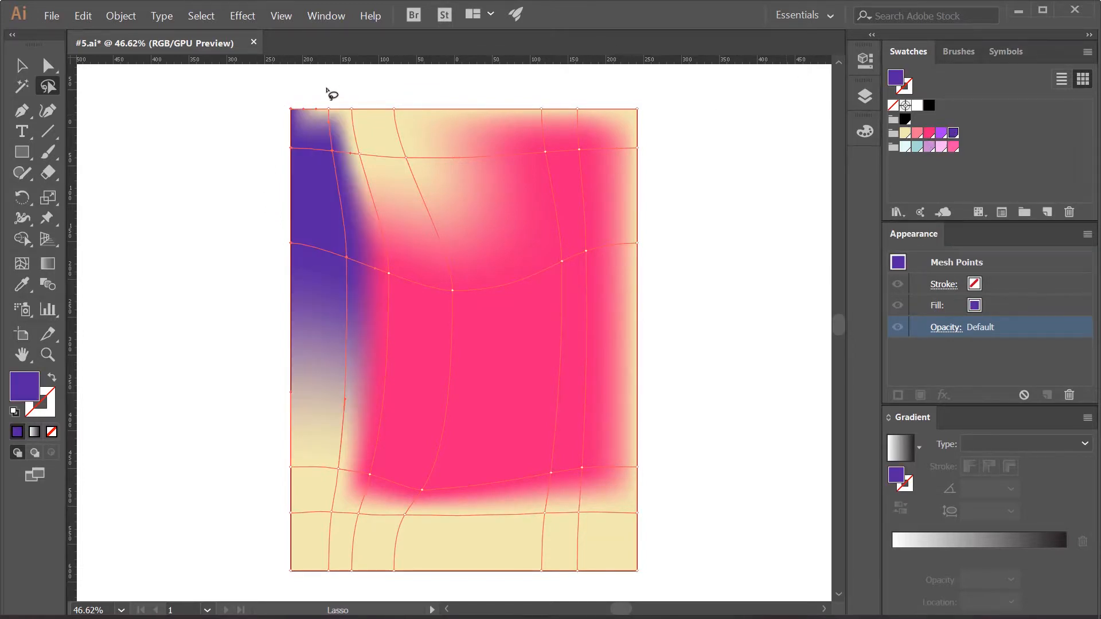
{"action": "left_click_drag", "start_coordinate": [320, 92], "coordinate": [428, 169]}
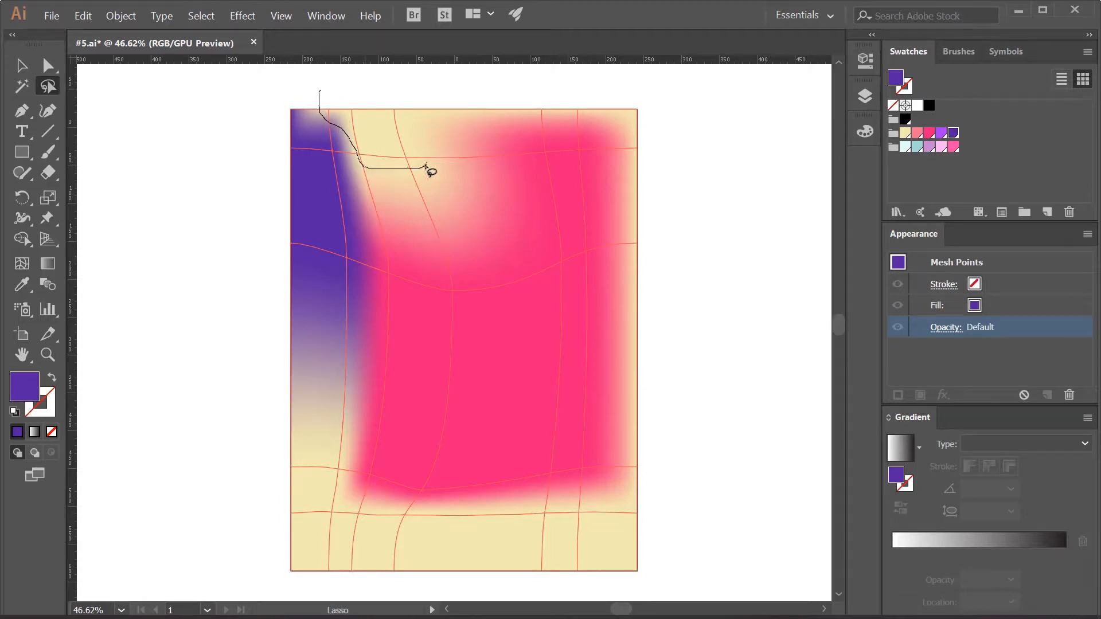
{"action": "left_click", "coordinate": [941, 137]}
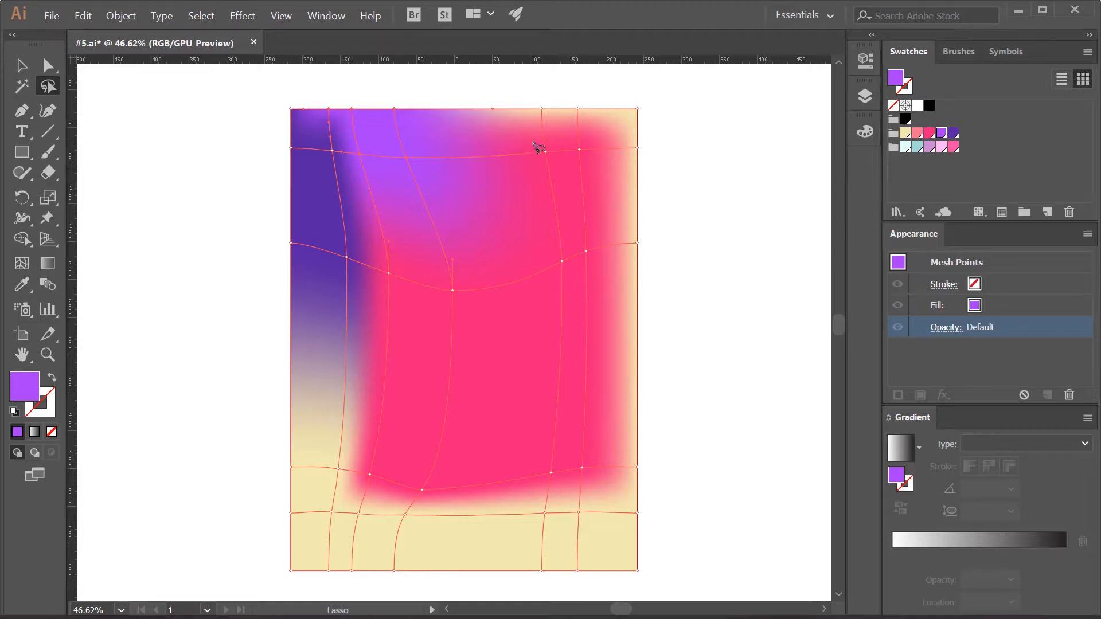
{"action": "left_click", "coordinate": [930, 135]}
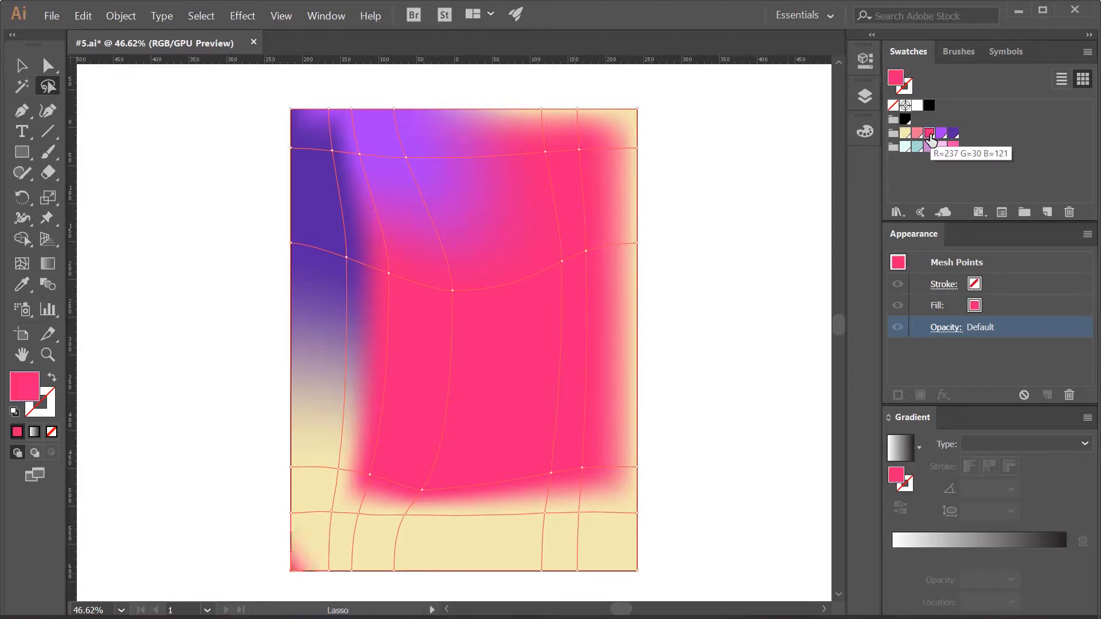
{"action": "mouse_move", "coordinate": [372, 585]}
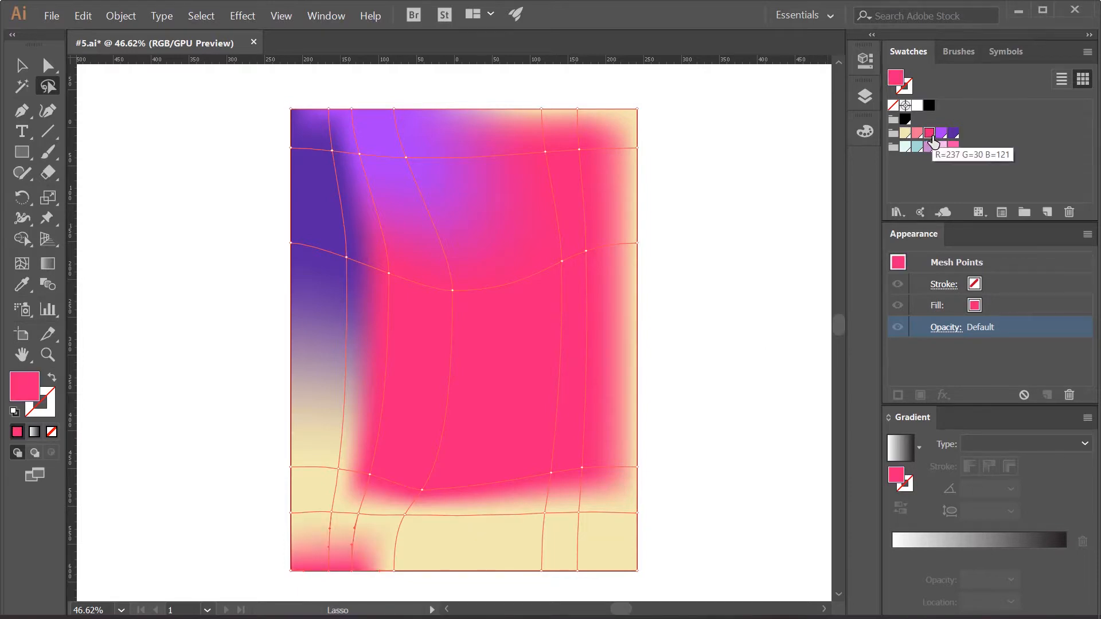
{"action": "mouse_move", "coordinate": [399, 587]}
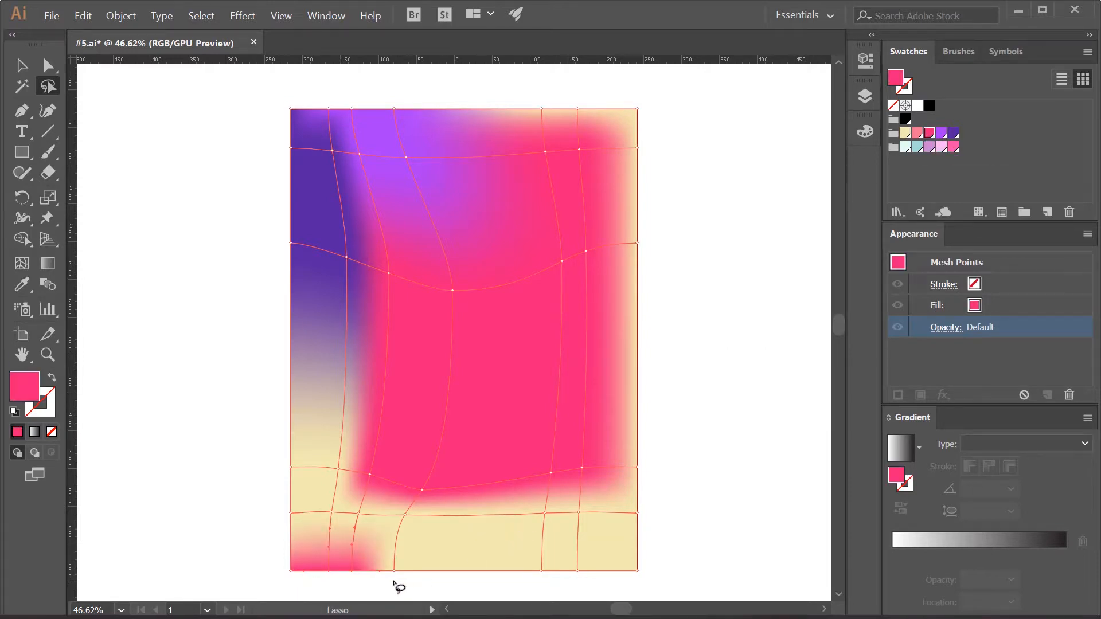
{"action": "mouse_move", "coordinate": [458, 262]}
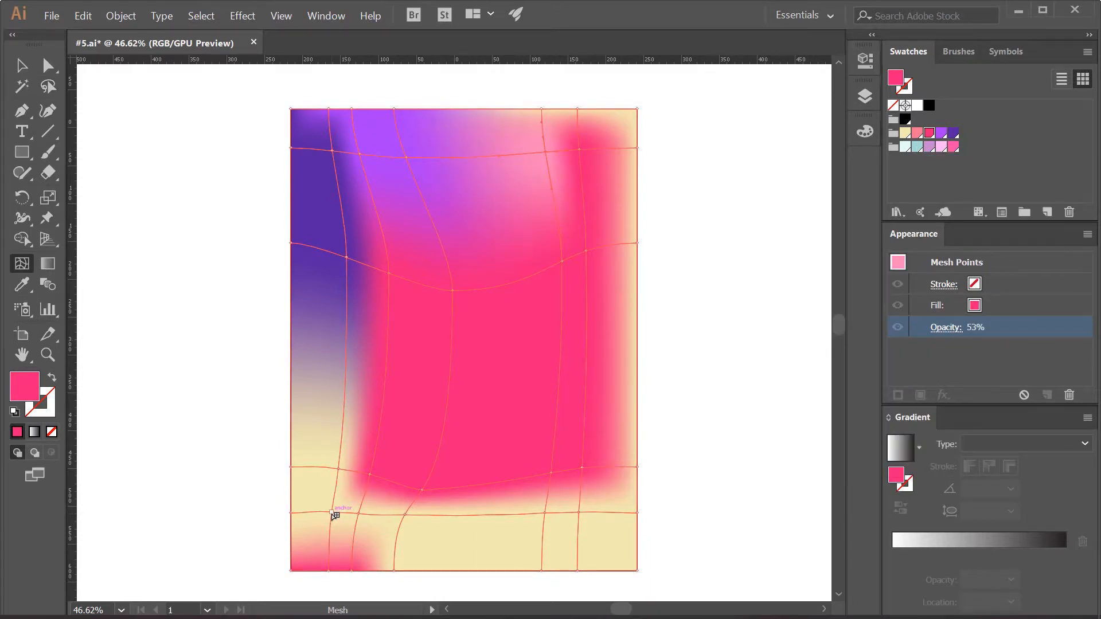
Step: Shade lower points pale pink and cream, a top point deep purple, and add mesh lines bottom-right
{"action": "left_click", "coordinate": [916, 134]}
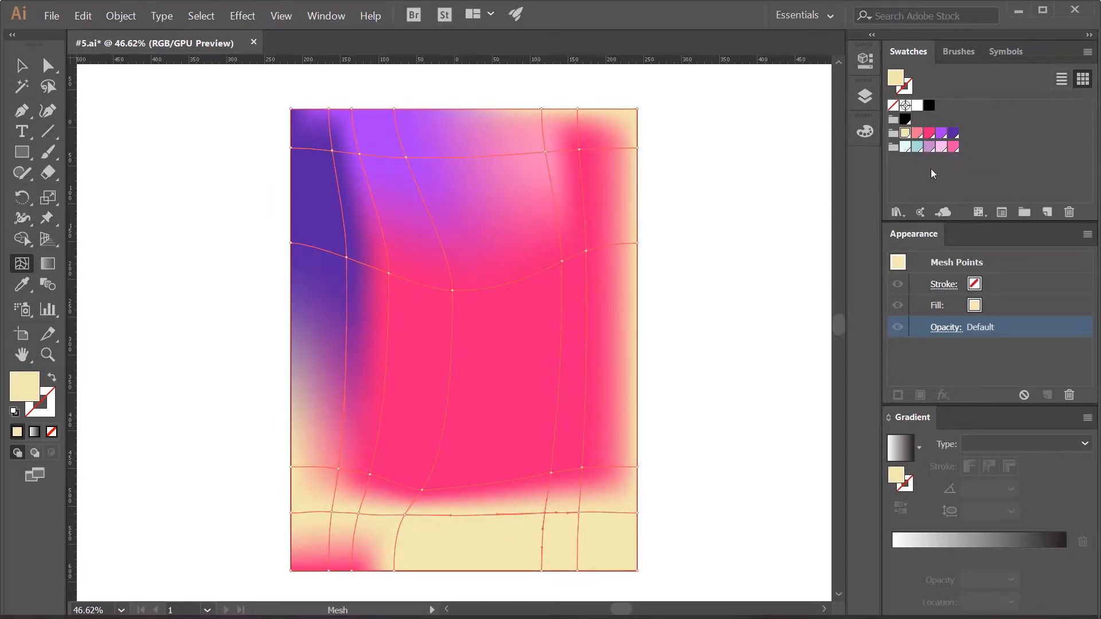
{"action": "left_click", "coordinate": [905, 133]}
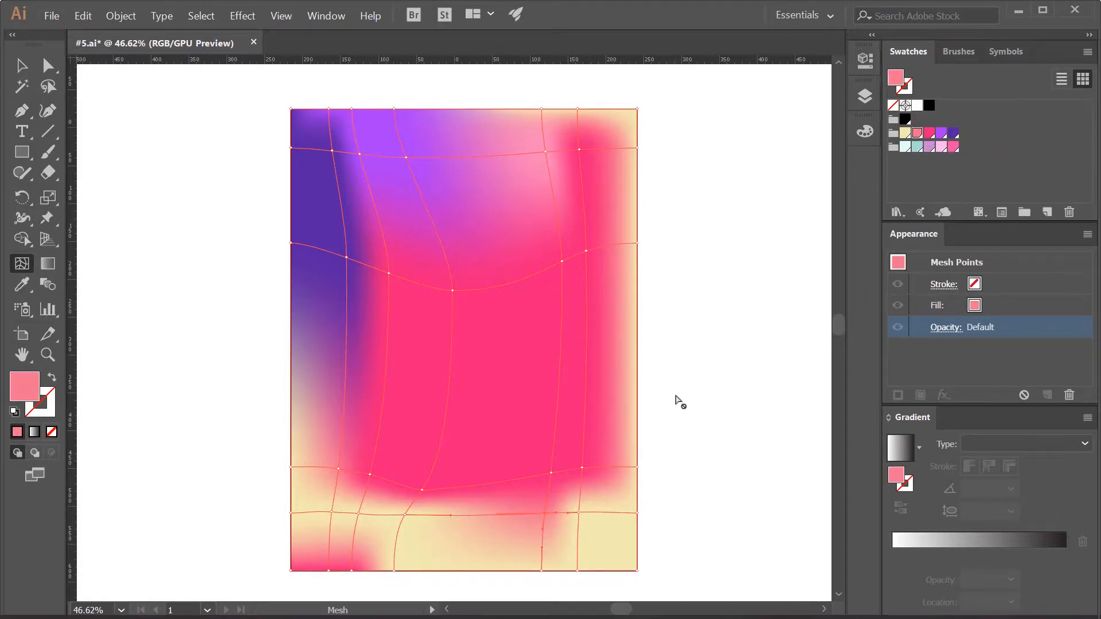
{"action": "left_click", "coordinate": [904, 133]}
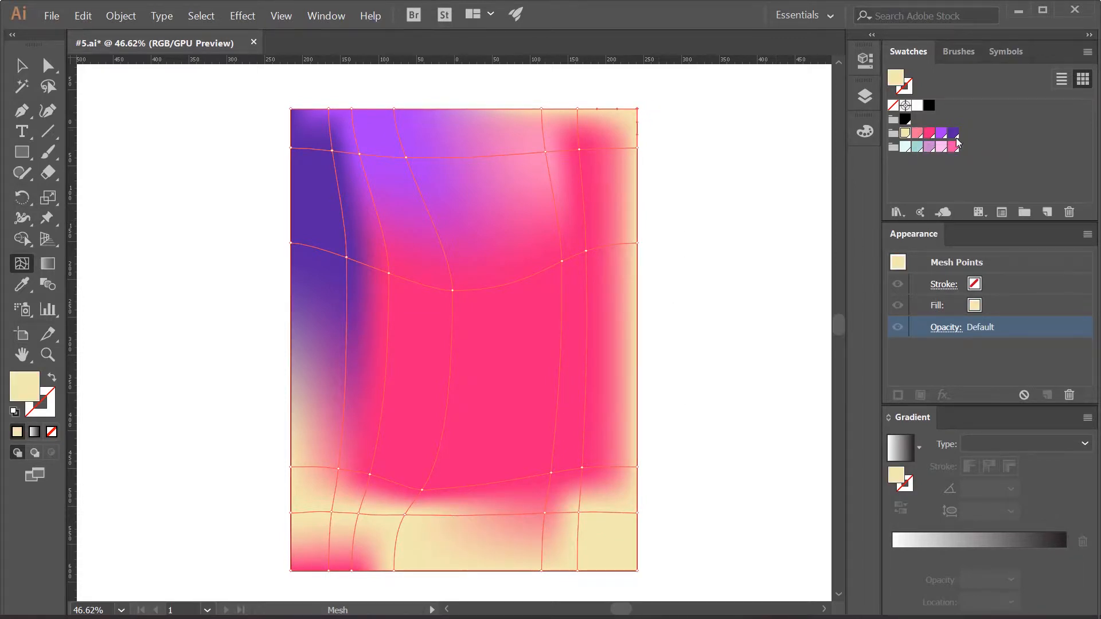
{"action": "left_click", "coordinate": [953, 134]}
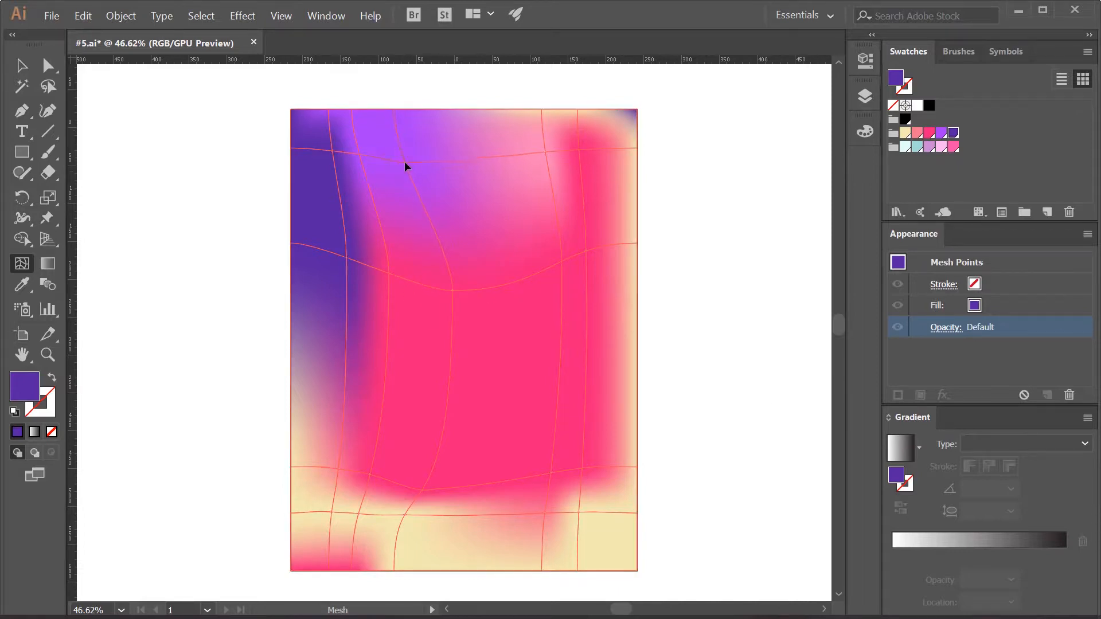
{"action": "left_click", "coordinate": [569, 469]}
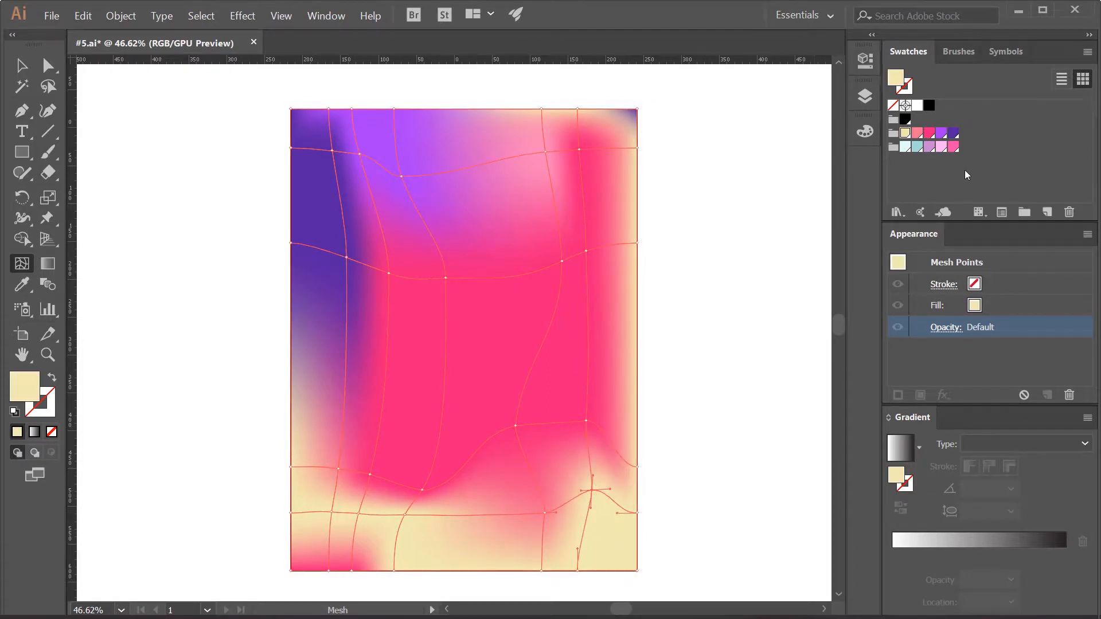
{"action": "left_click", "coordinate": [589, 422]}
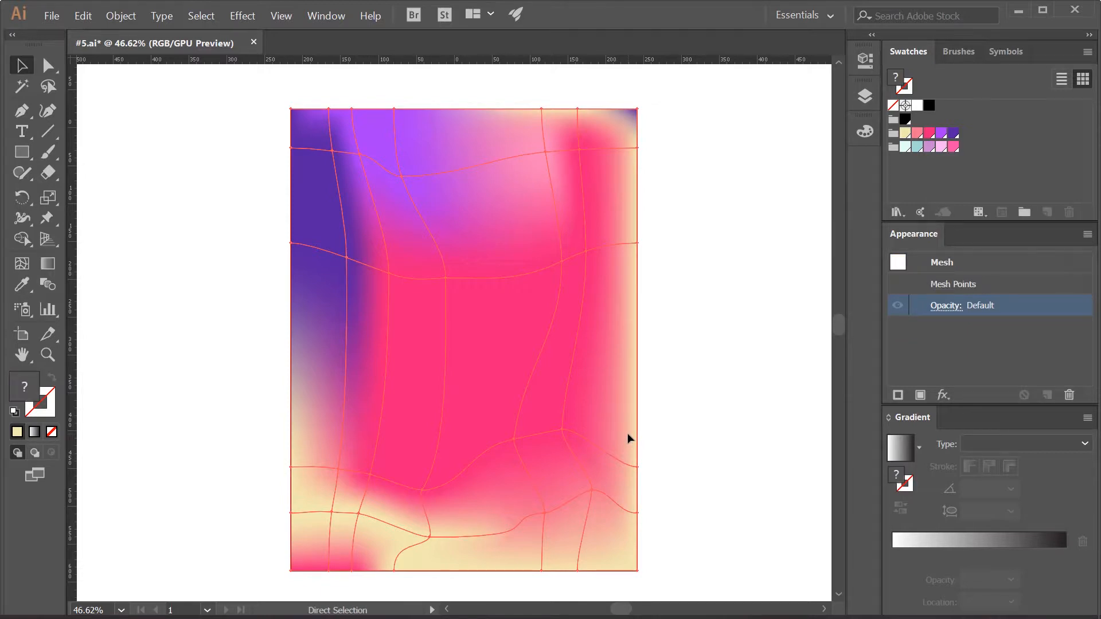
Step: Draw a centred circle over the gradient and fill it lilac with no stroke
{"action": "left_click", "coordinate": [793, 505]}
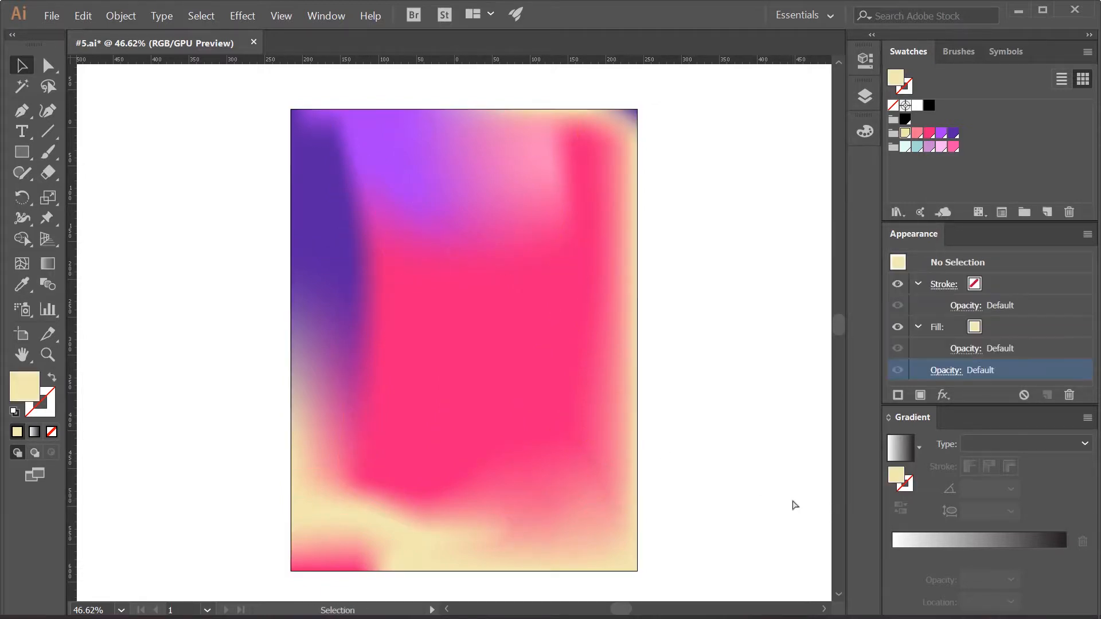
{"action": "mouse_move", "coordinate": [531, 413]}
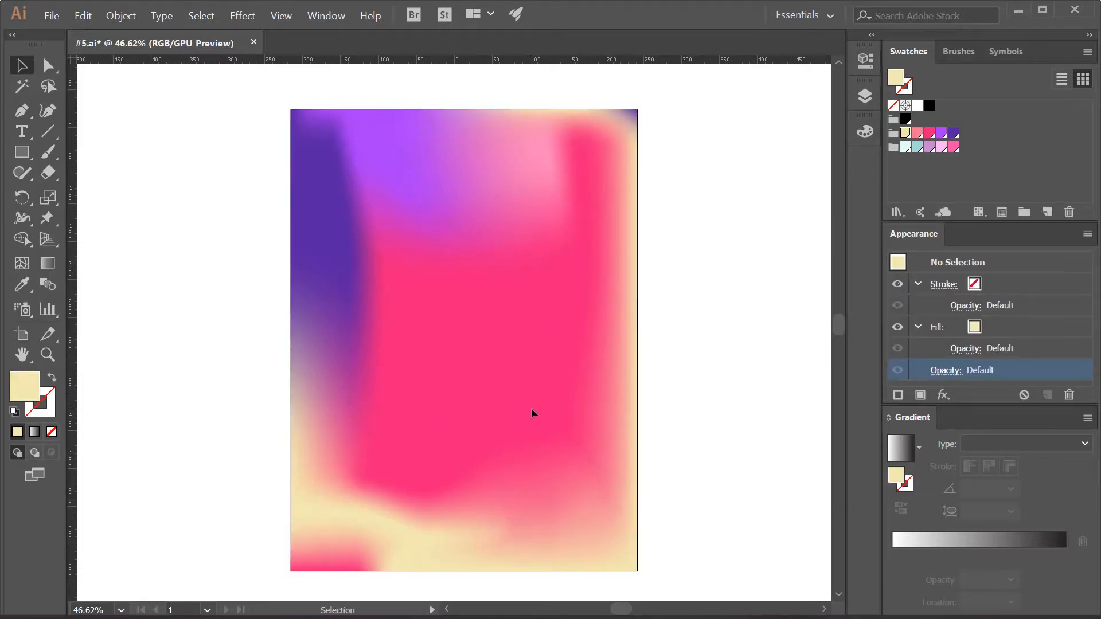
{"action": "mouse_move", "coordinate": [786, 300]}
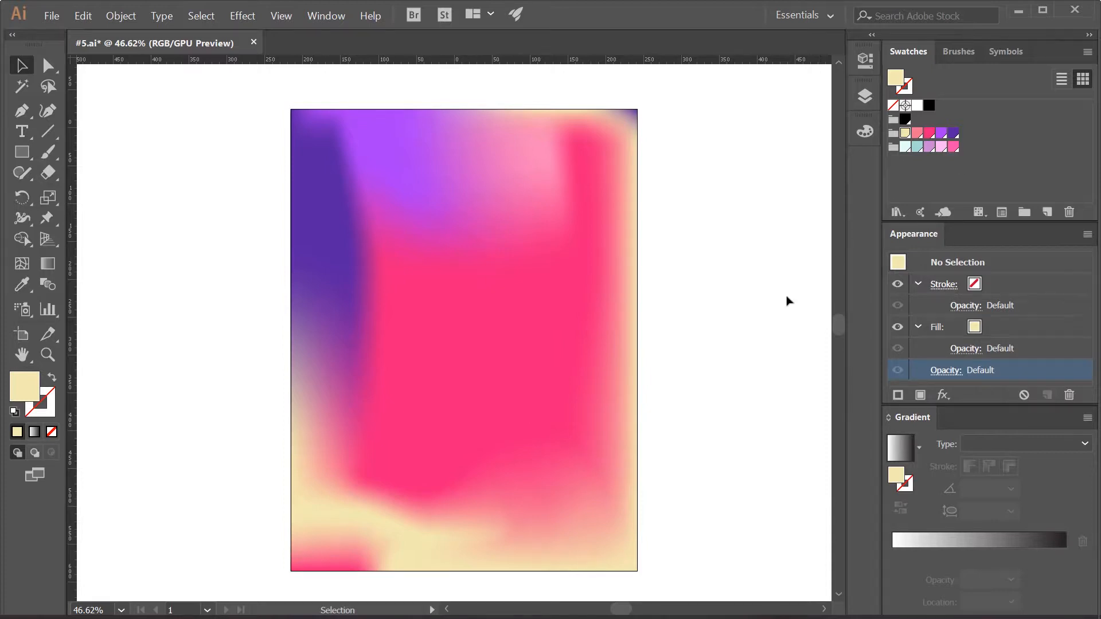
{"action": "mouse_move", "coordinate": [742, 404]}
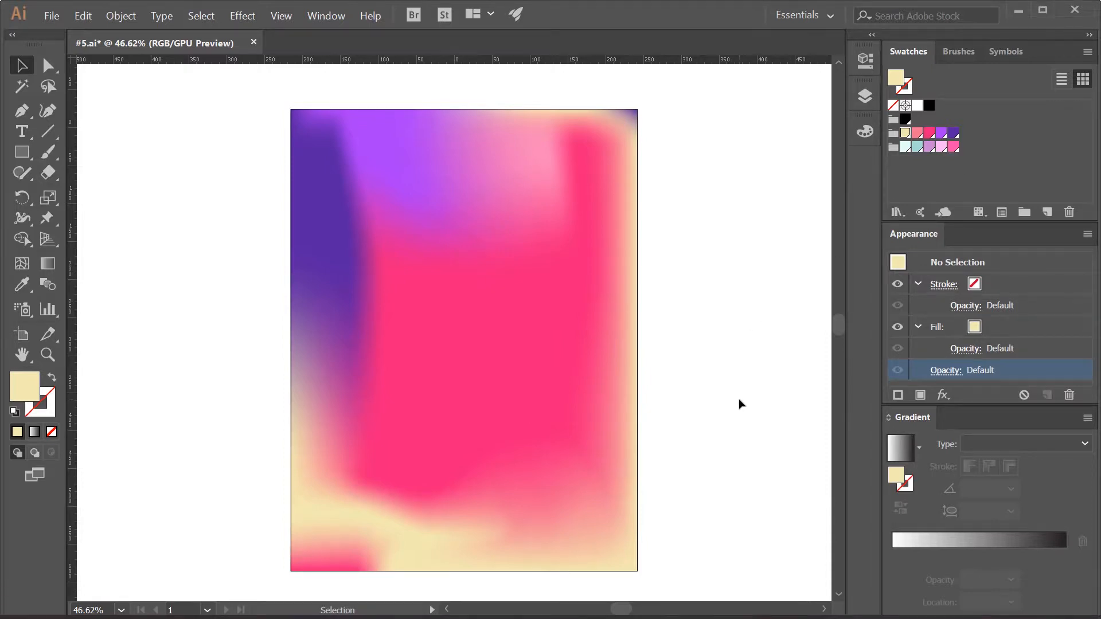
{"action": "left_click", "coordinate": [21, 152]}
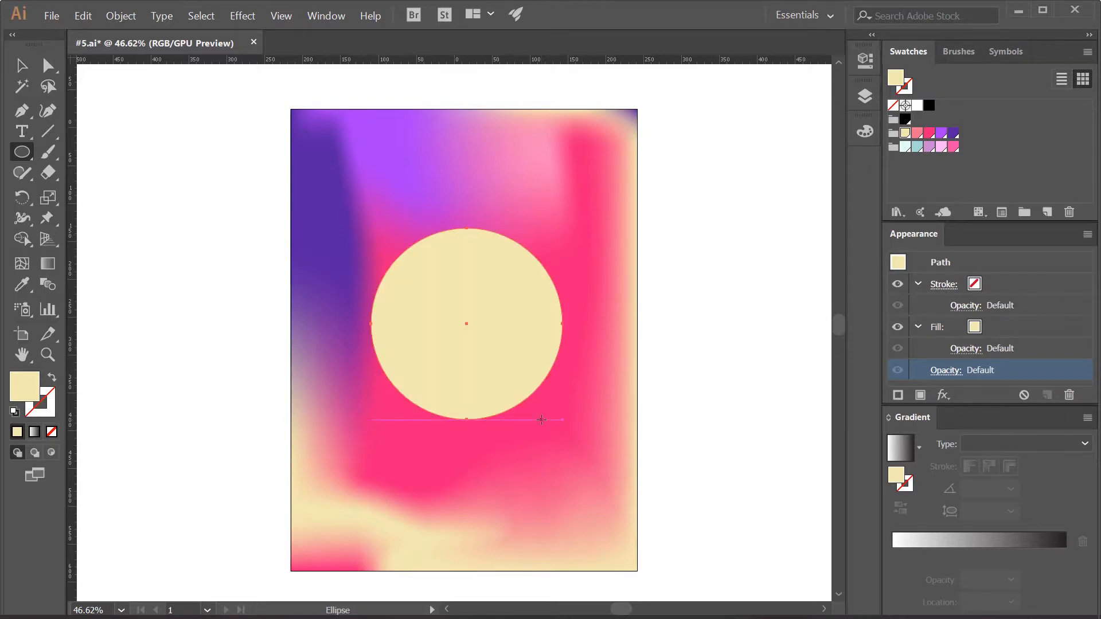
{"action": "mouse_move", "coordinate": [928, 150]}
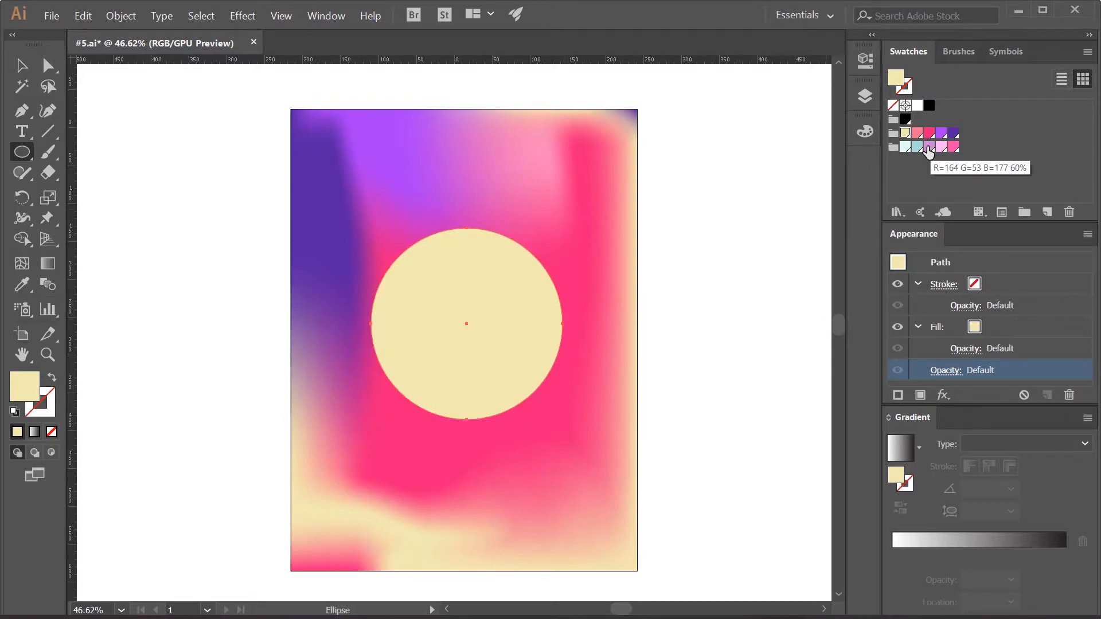
{"action": "left_click", "coordinate": [929, 145]}
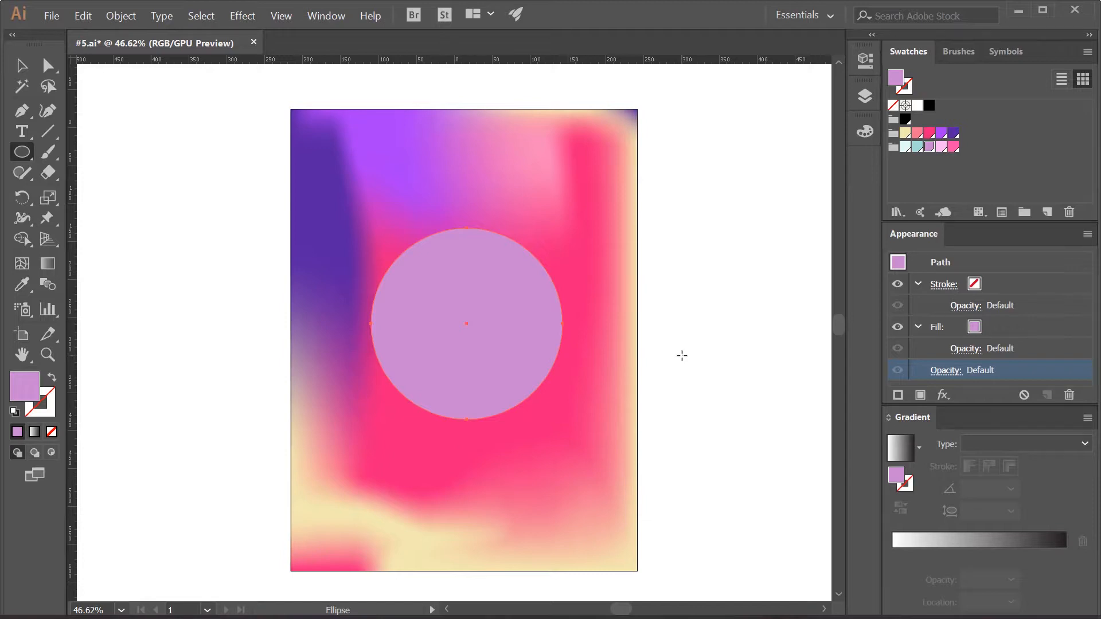
{"action": "mouse_move", "coordinate": [502, 452]}
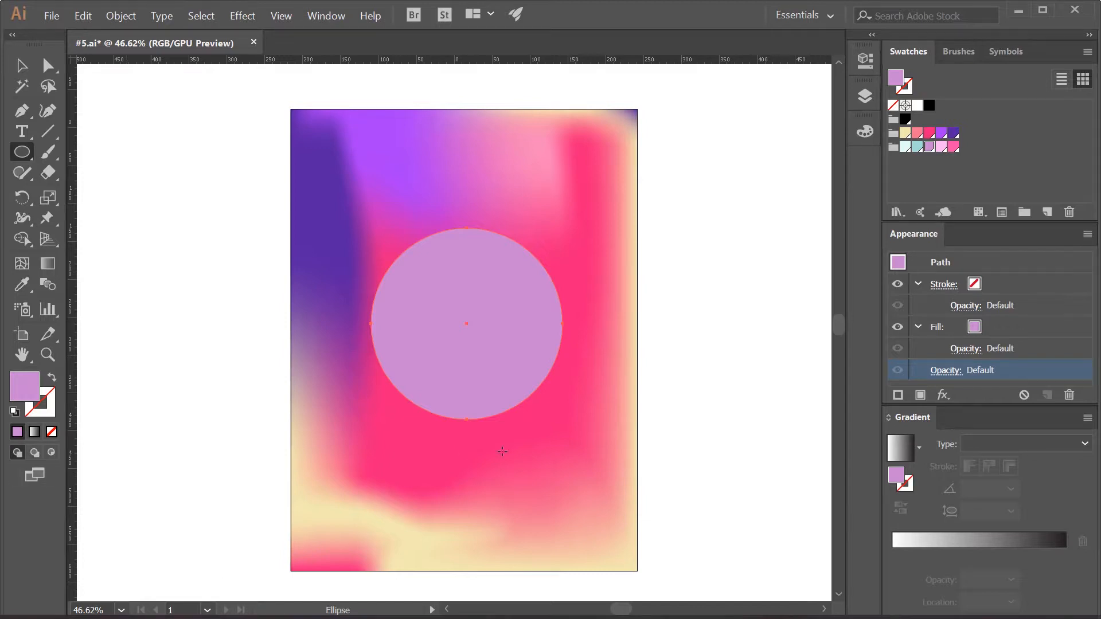
{"action": "mouse_move", "coordinate": [517, 300]}
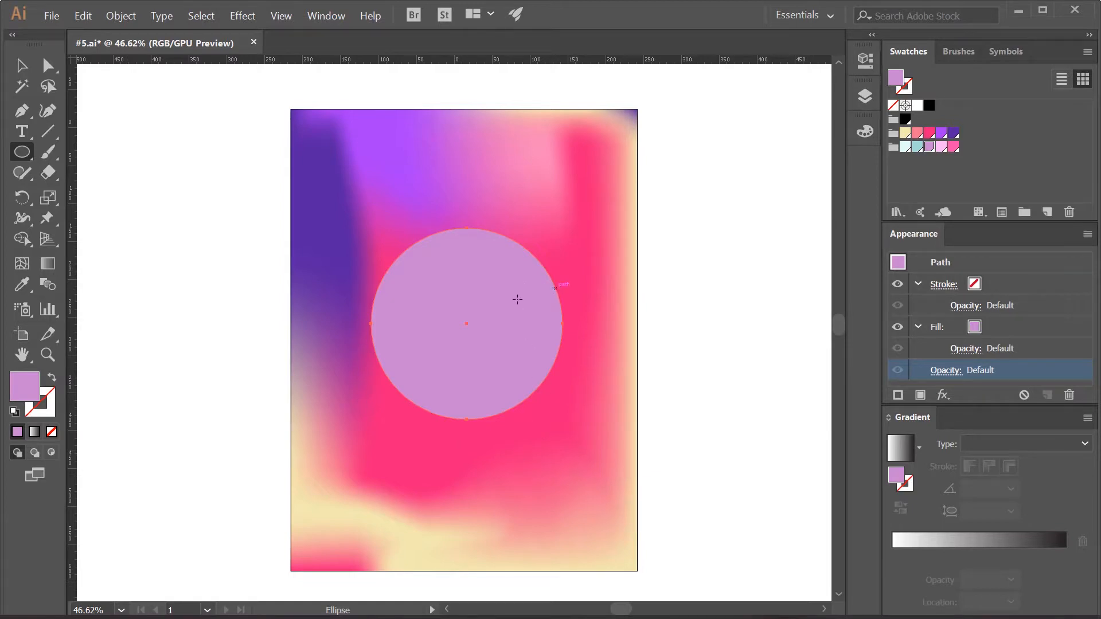
{"action": "mouse_move", "coordinate": [554, 356]}
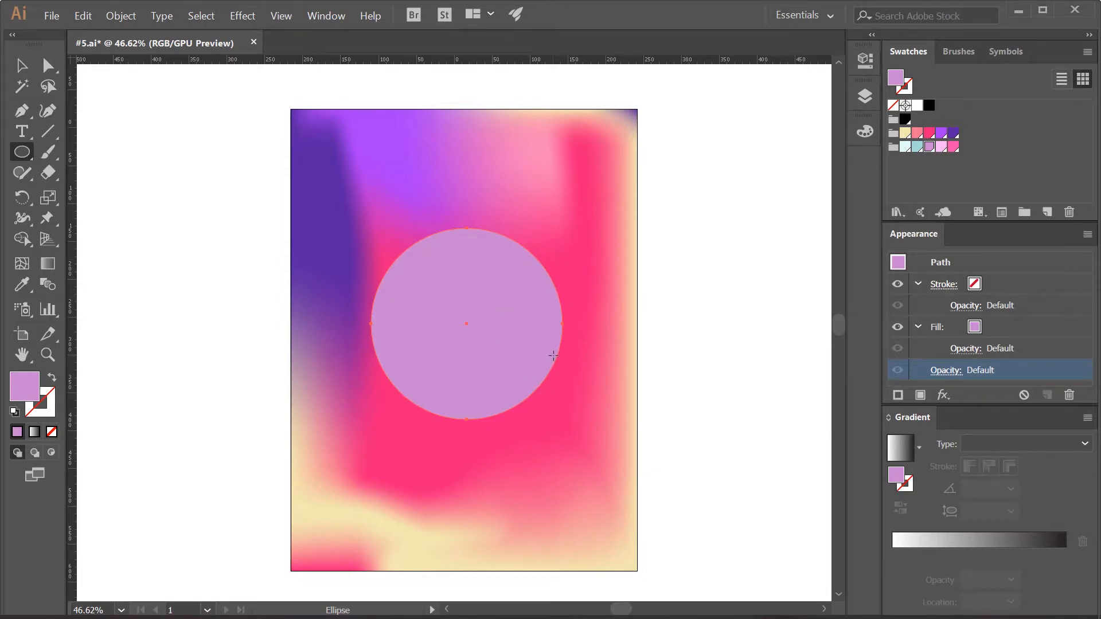
{"action": "mouse_move", "coordinate": [523, 261]}
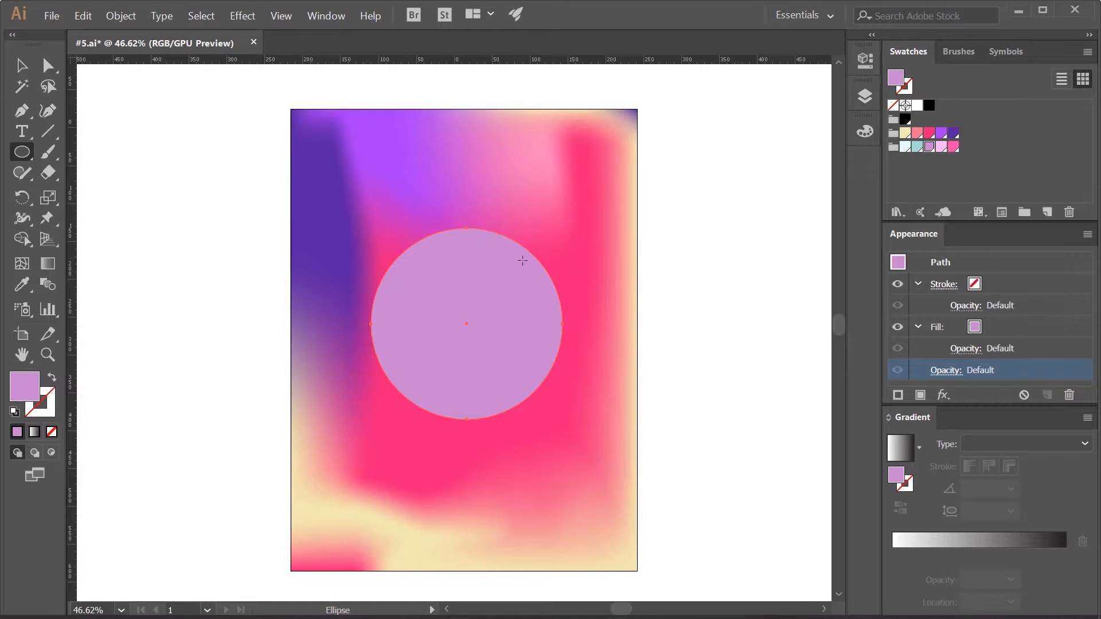
{"action": "mouse_move", "coordinate": [521, 266]}
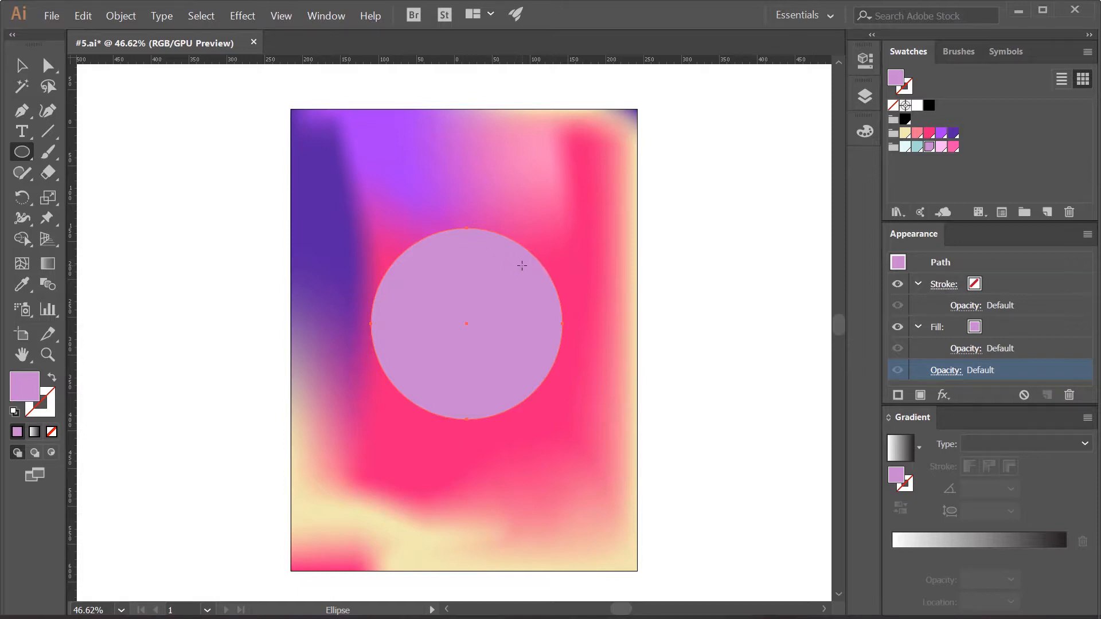
{"action": "mouse_move", "coordinate": [284, 286]}
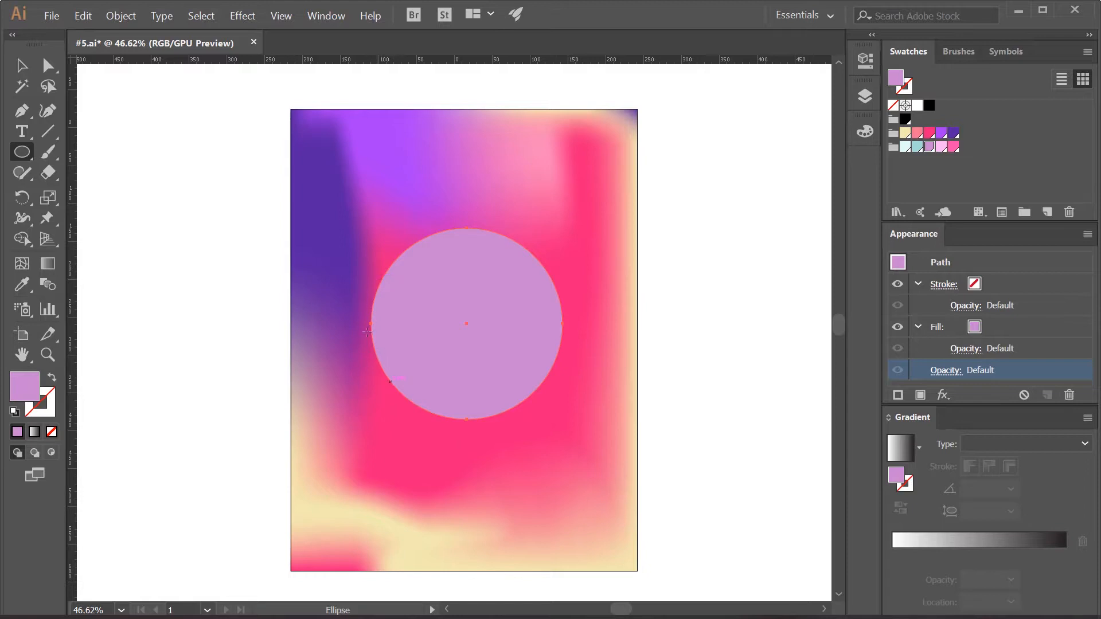
{"action": "mouse_move", "coordinate": [411, 363]}
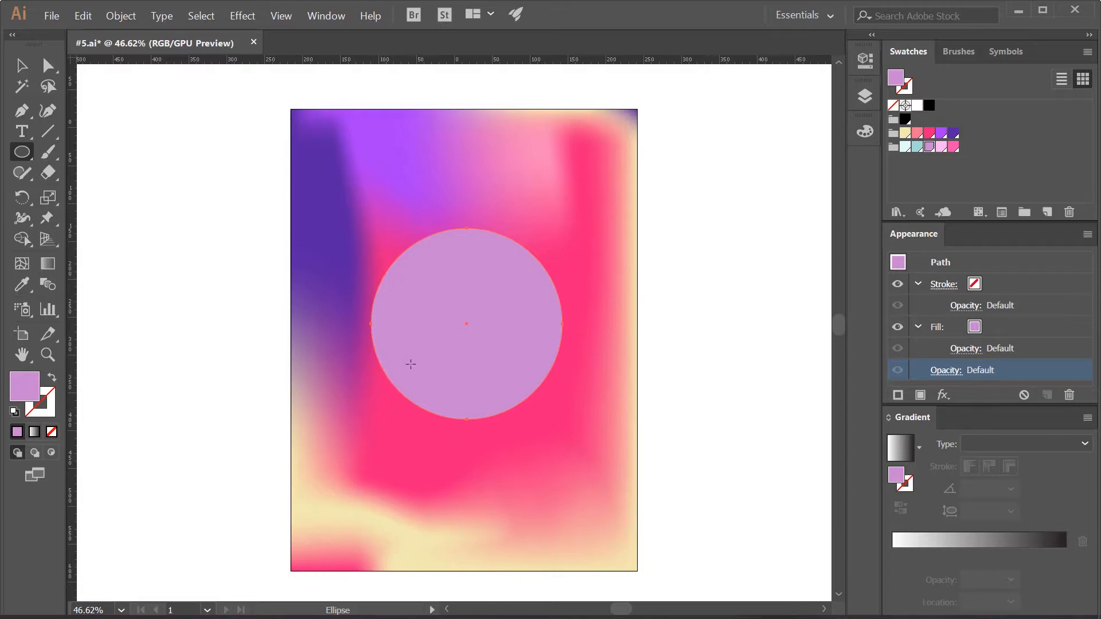
{"action": "mouse_move", "coordinate": [388, 337]}
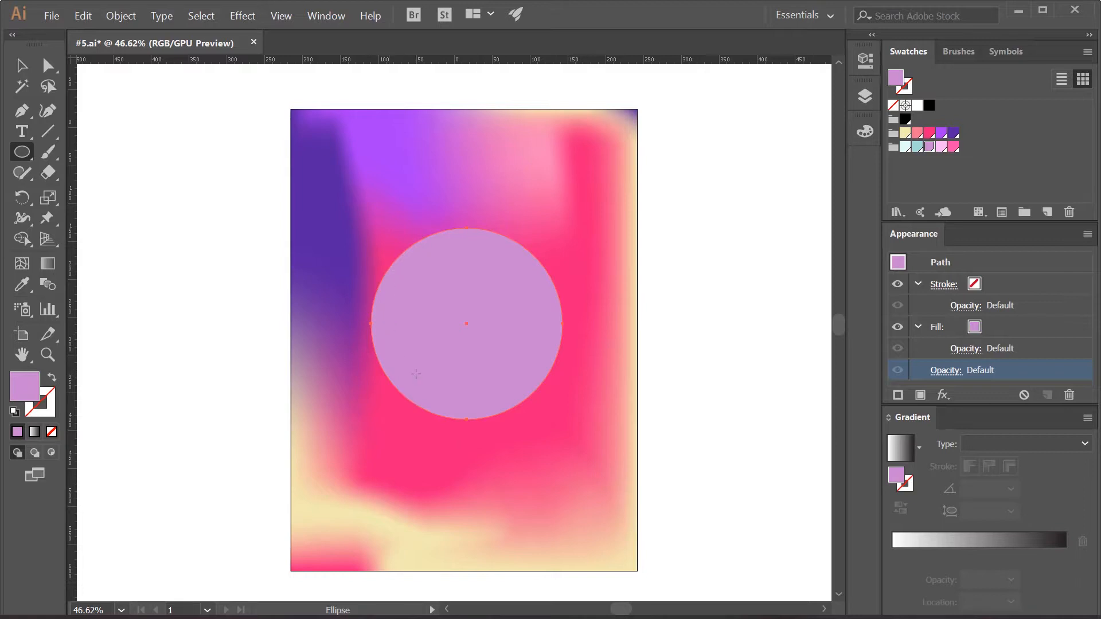
{"action": "mouse_move", "coordinate": [118, 310]}
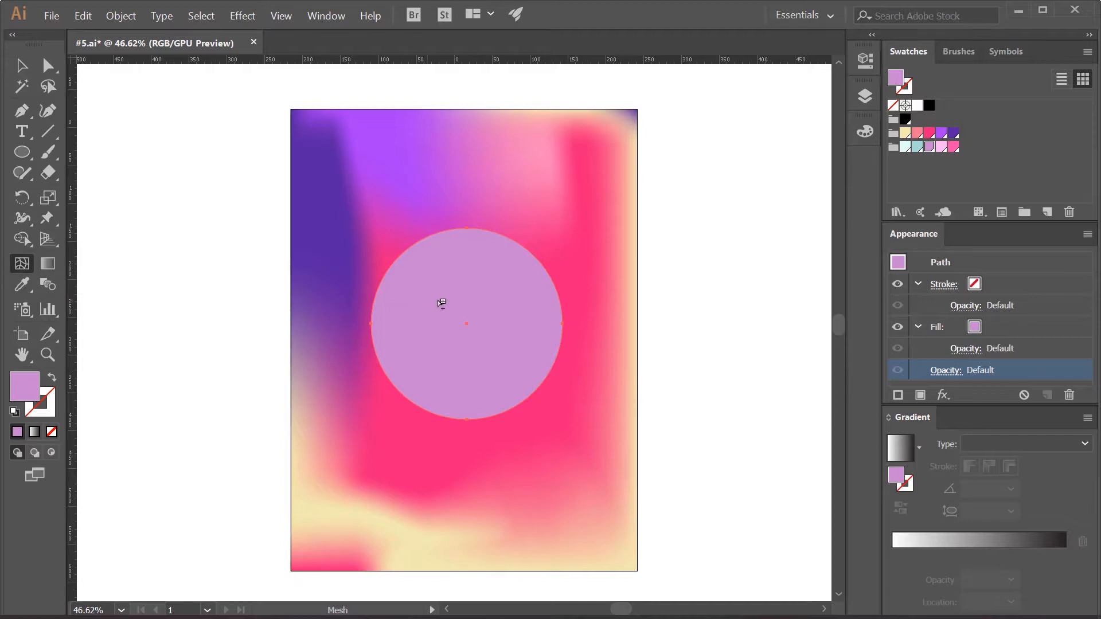
{"action": "mouse_move", "coordinate": [522, 282]}
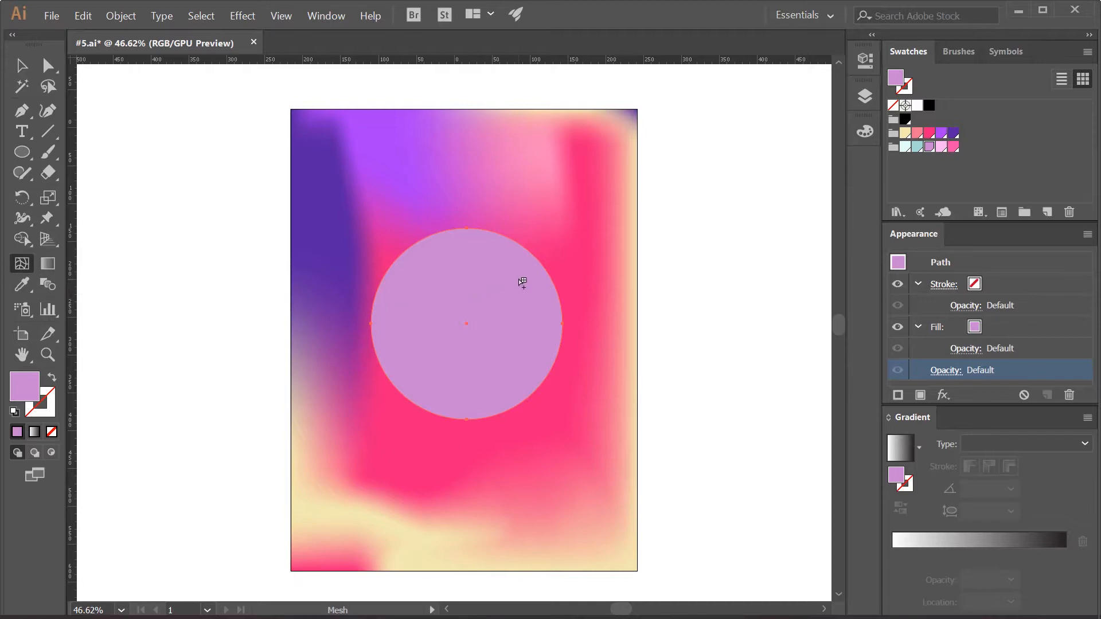
Step: Mesh the circle into a mint, white and pink sphere and set its opacity to 63%
{"action": "left_click", "coordinate": [519, 284]}
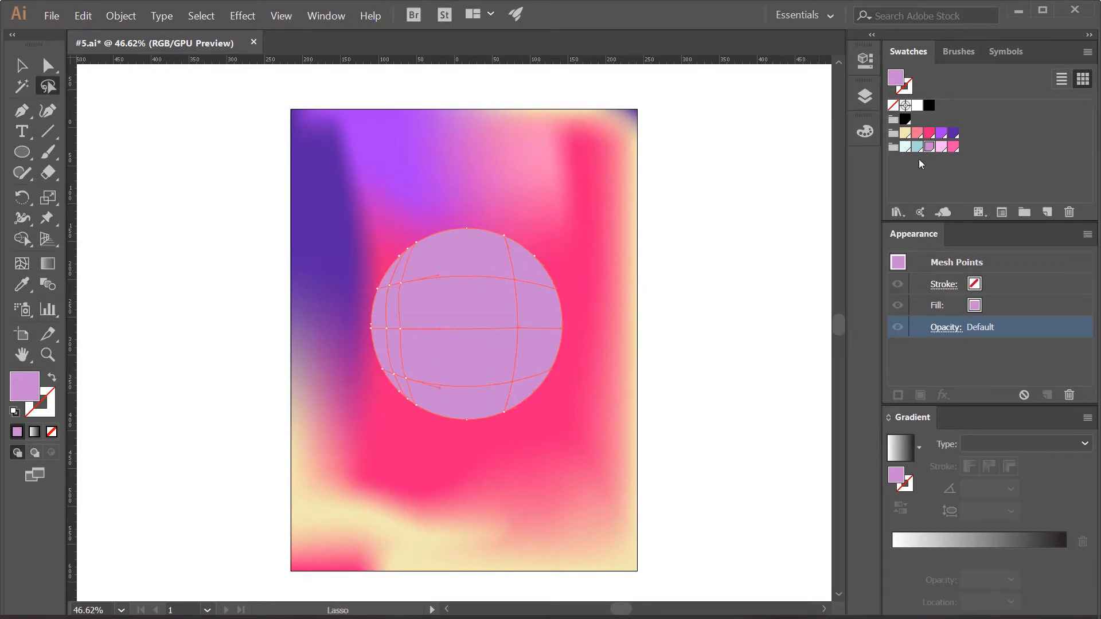
{"action": "left_click", "coordinate": [916, 145]}
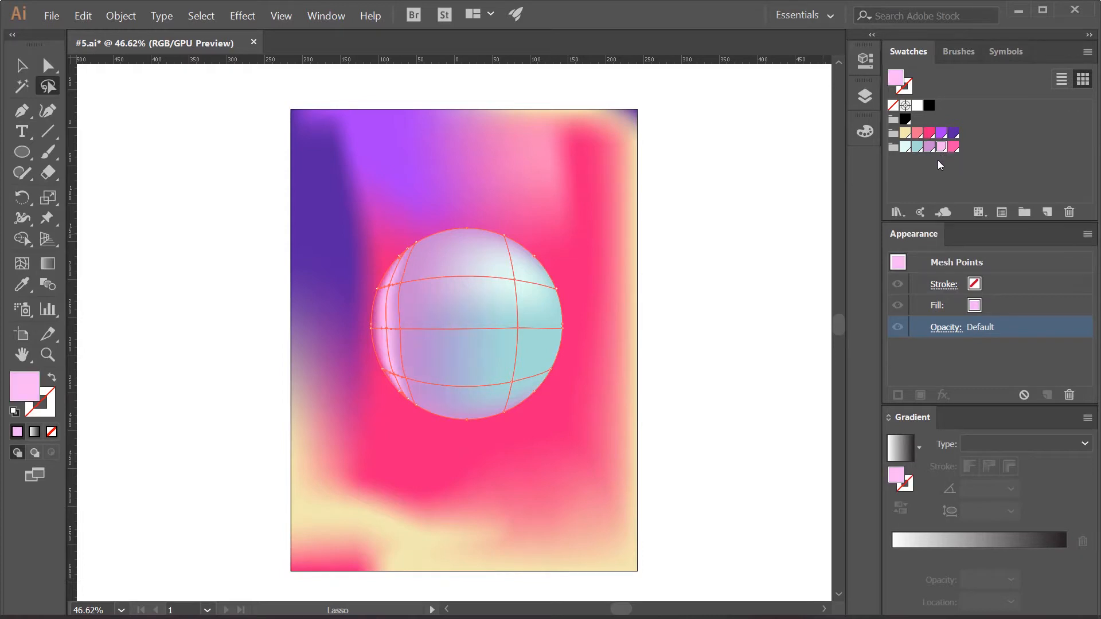
{"action": "mouse_move", "coordinate": [823, 357]}
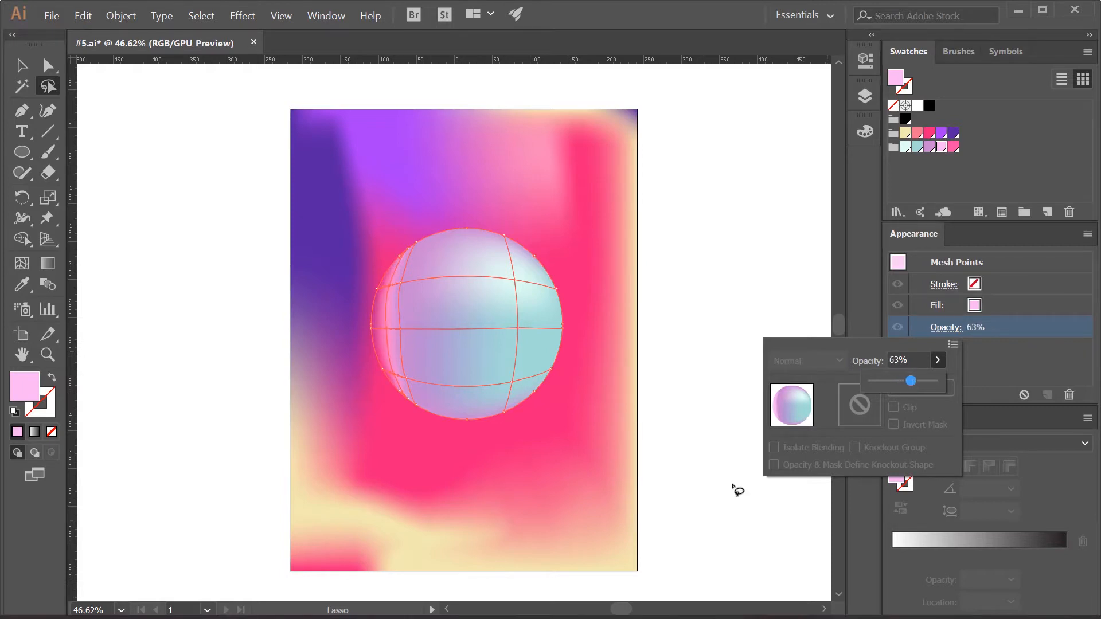
Step: Lower the opacity of the sphere's left-edge points and add a soft pink mesh patch there
{"action": "left_click", "coordinate": [377, 386]}
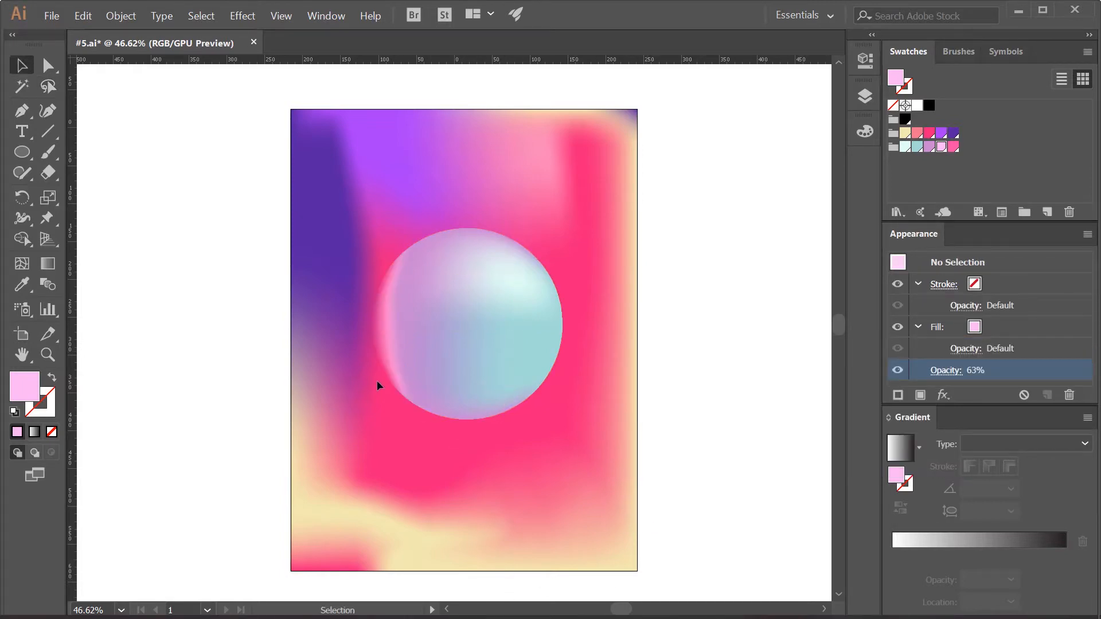
{"action": "left_click", "coordinate": [22, 86]}
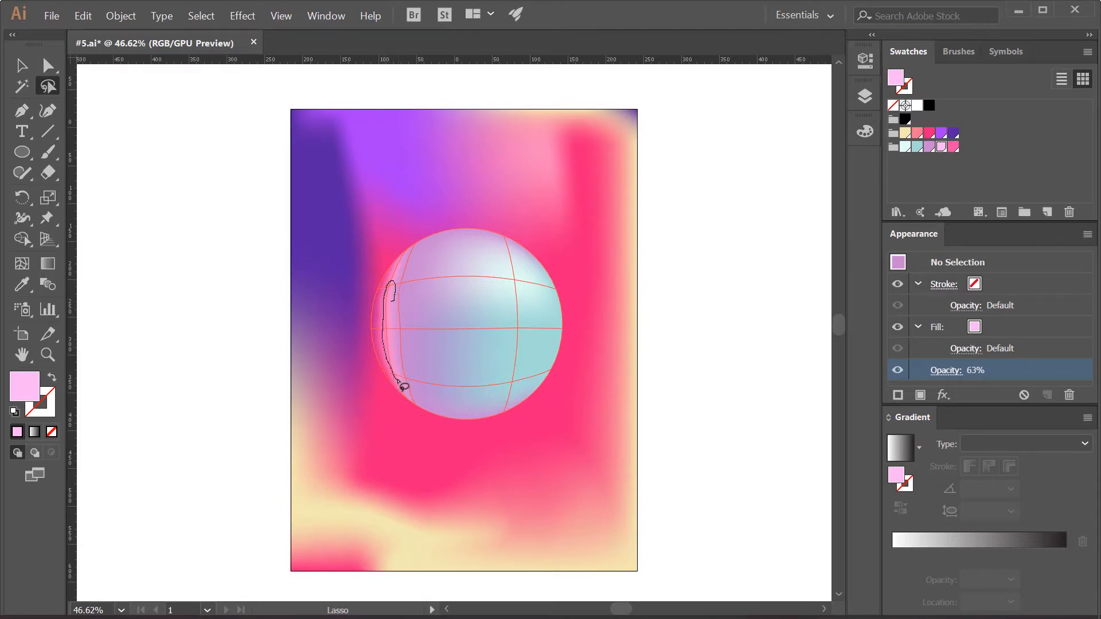
{"action": "left_click", "coordinate": [944, 370]}
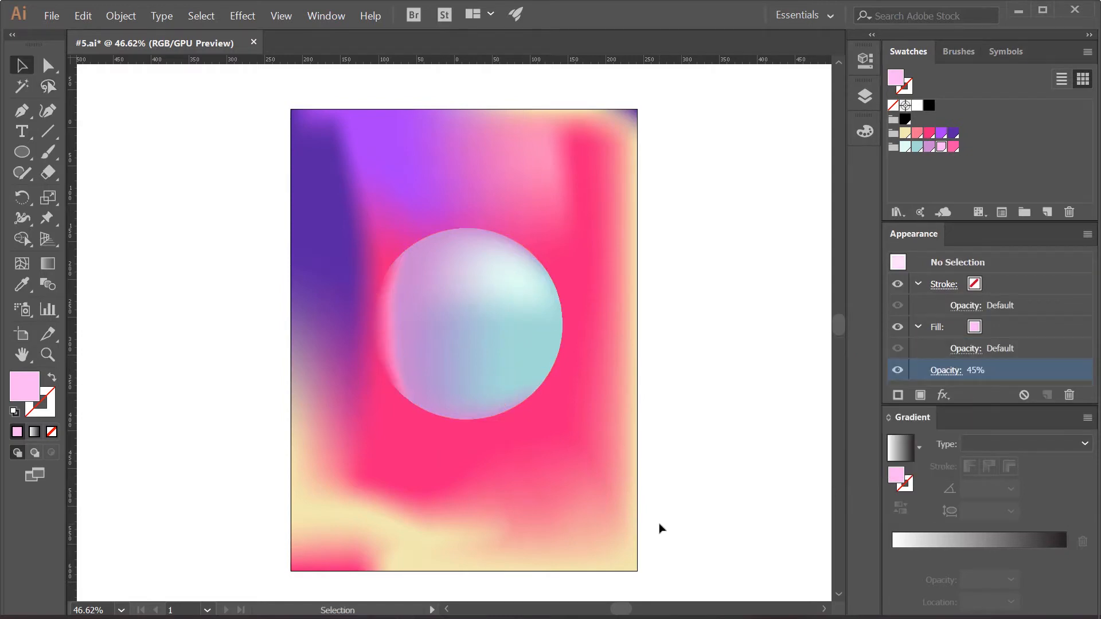
{"action": "left_click", "coordinate": [450, 363]}
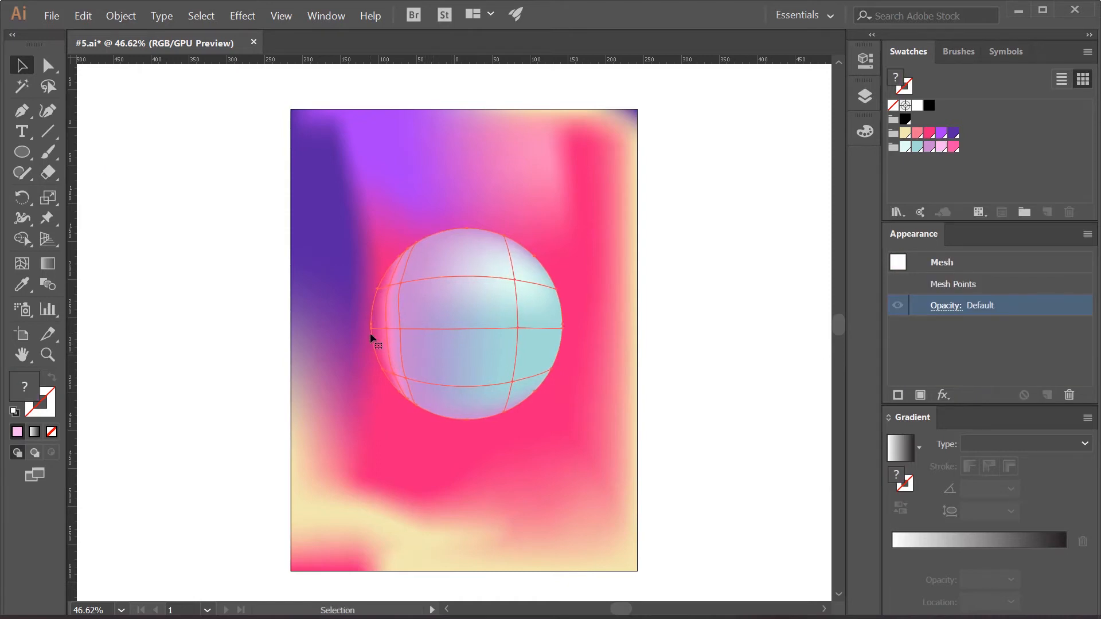
{"action": "left_click", "coordinate": [47, 86]}
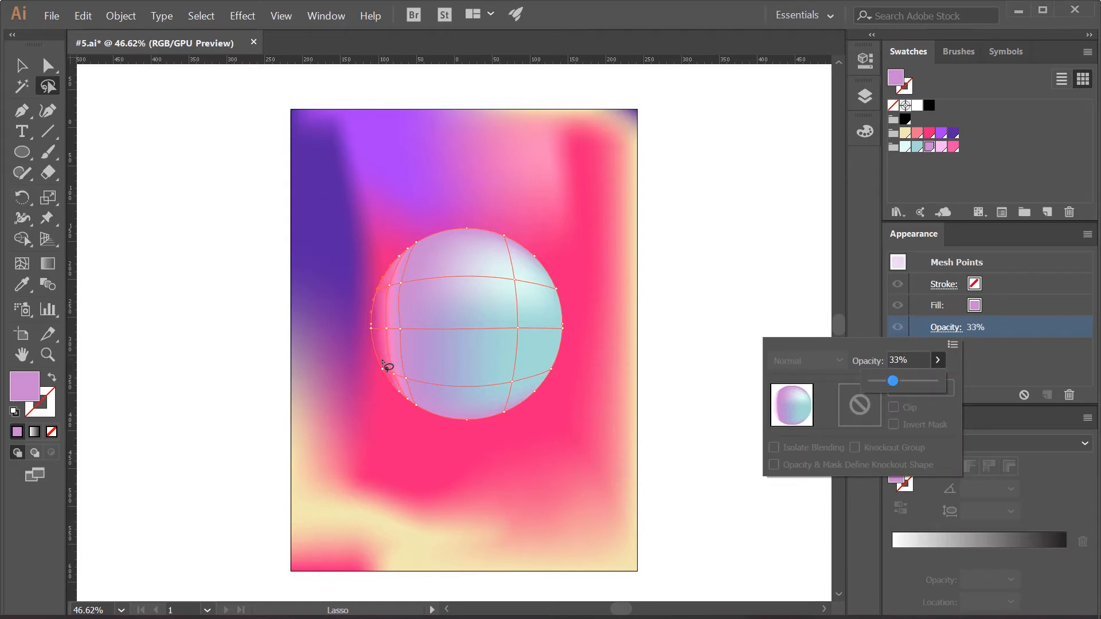
{"action": "left_click", "coordinate": [388, 378]}
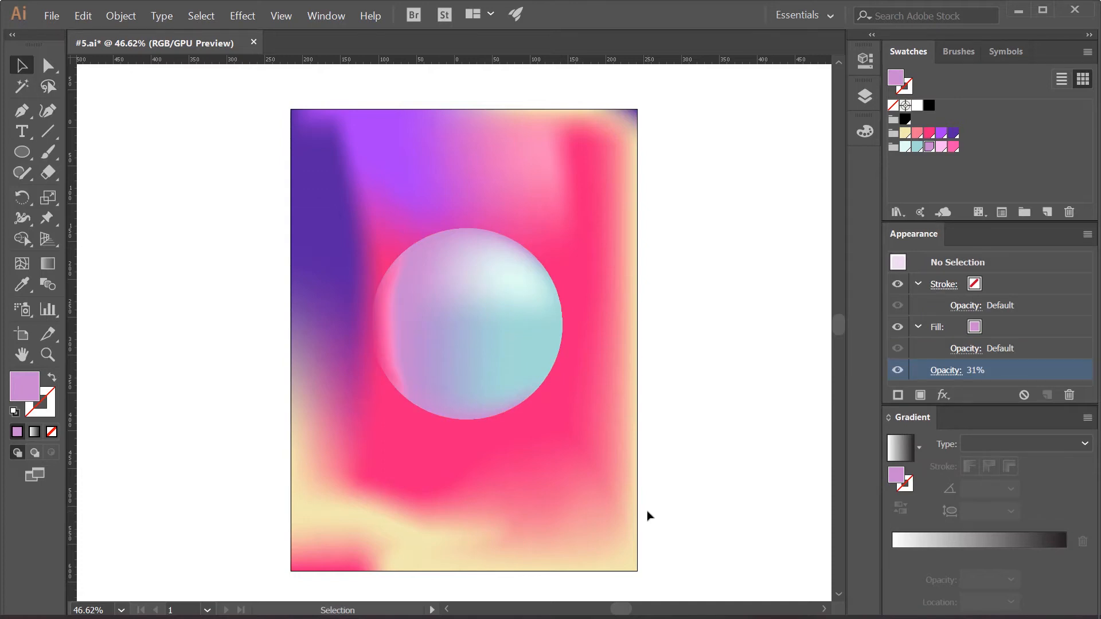
{"action": "mouse_move", "coordinate": [241, 315]}
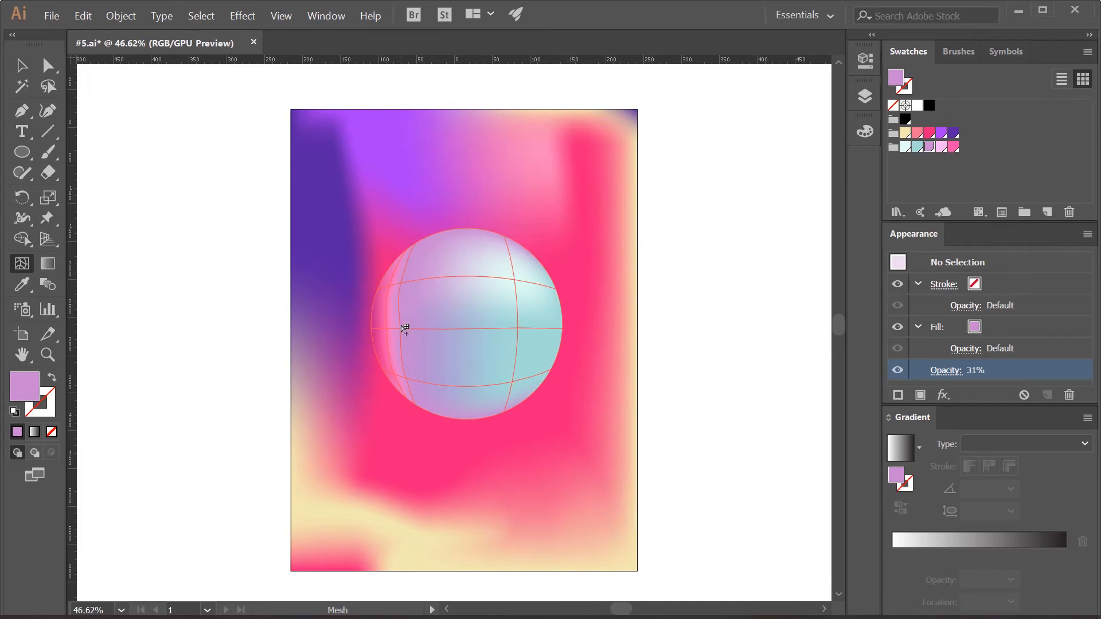
{"action": "left_click", "coordinate": [405, 329]}
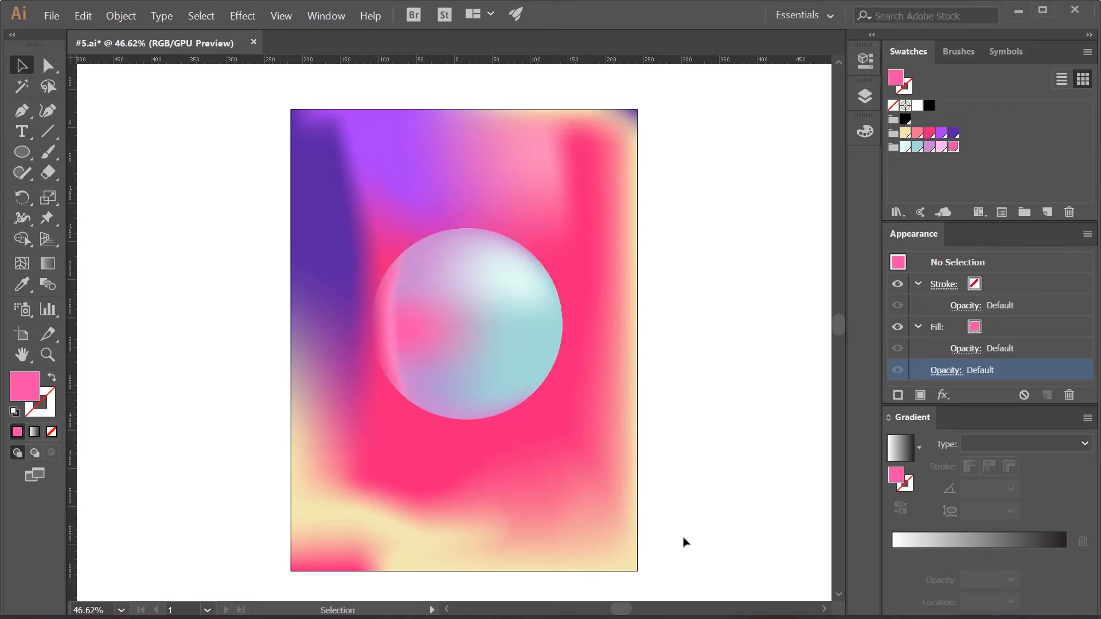
{"action": "mouse_move", "coordinate": [672, 534]}
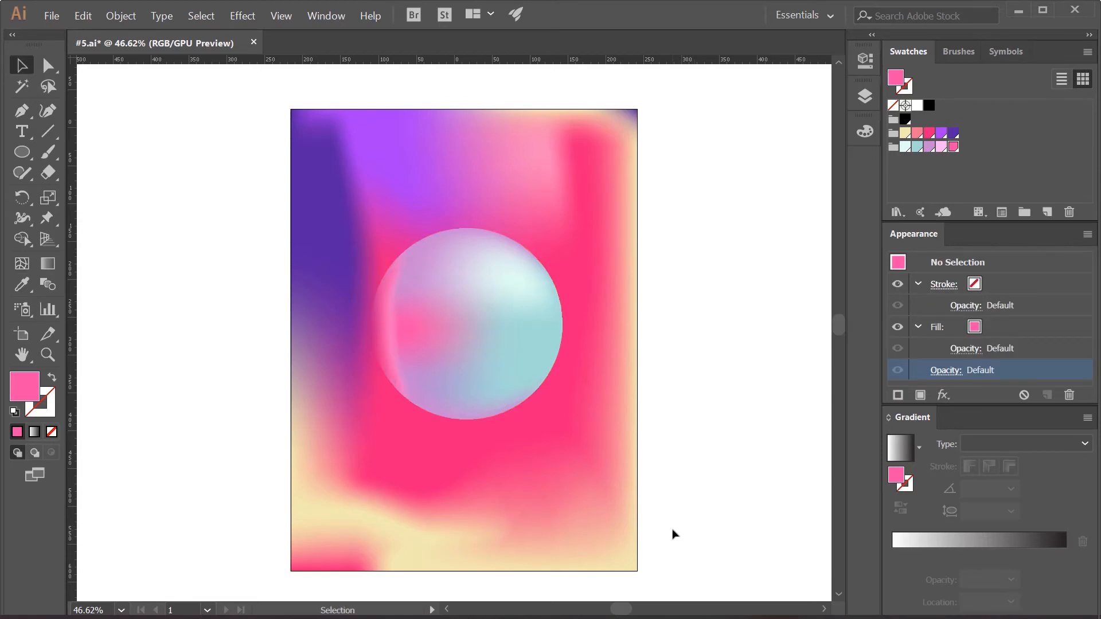
Step: Edit the top-left title to LUNA BOREAL and the top-right label to #5
{"action": "left_click", "coordinate": [864, 96]}
{"action": "type", "text": "L"}
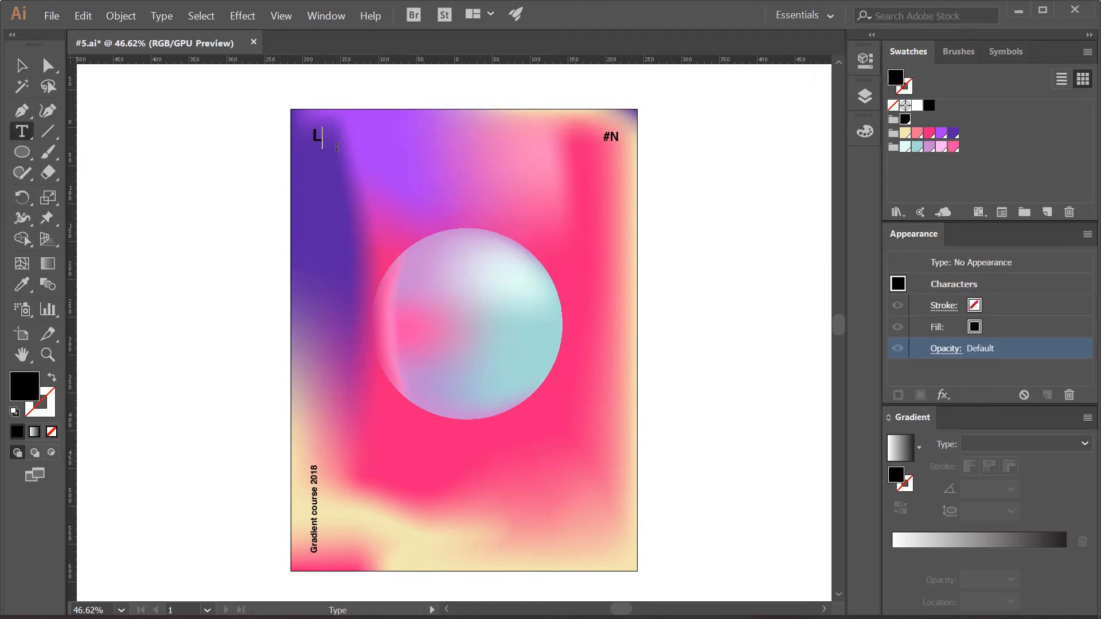
{"action": "type", "text": "UNA"}
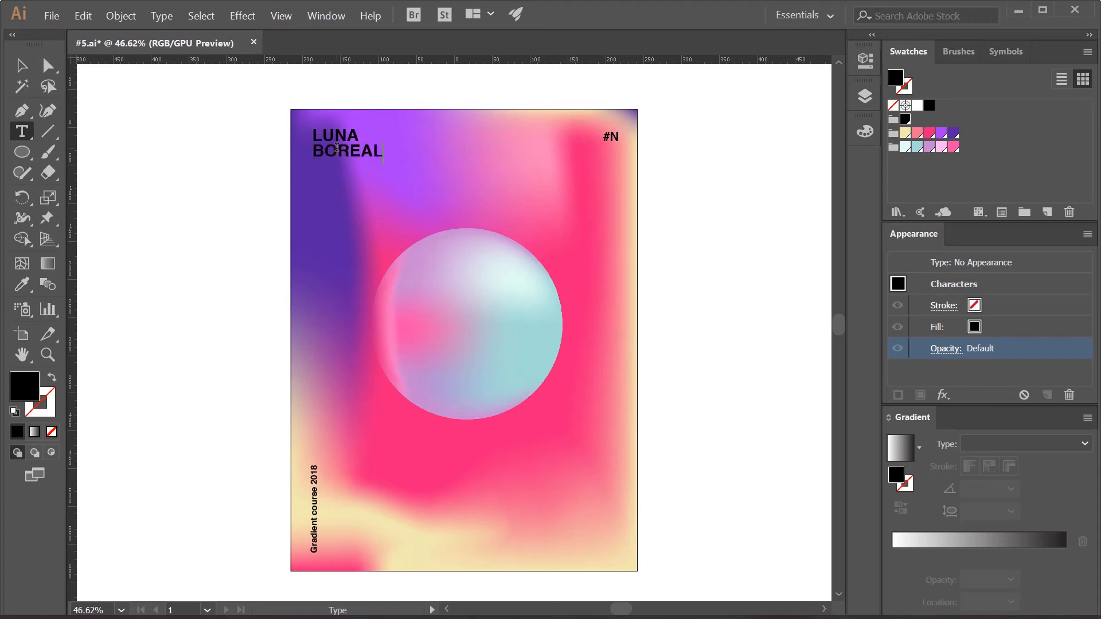
{"action": "left_click", "coordinate": [618, 136]}
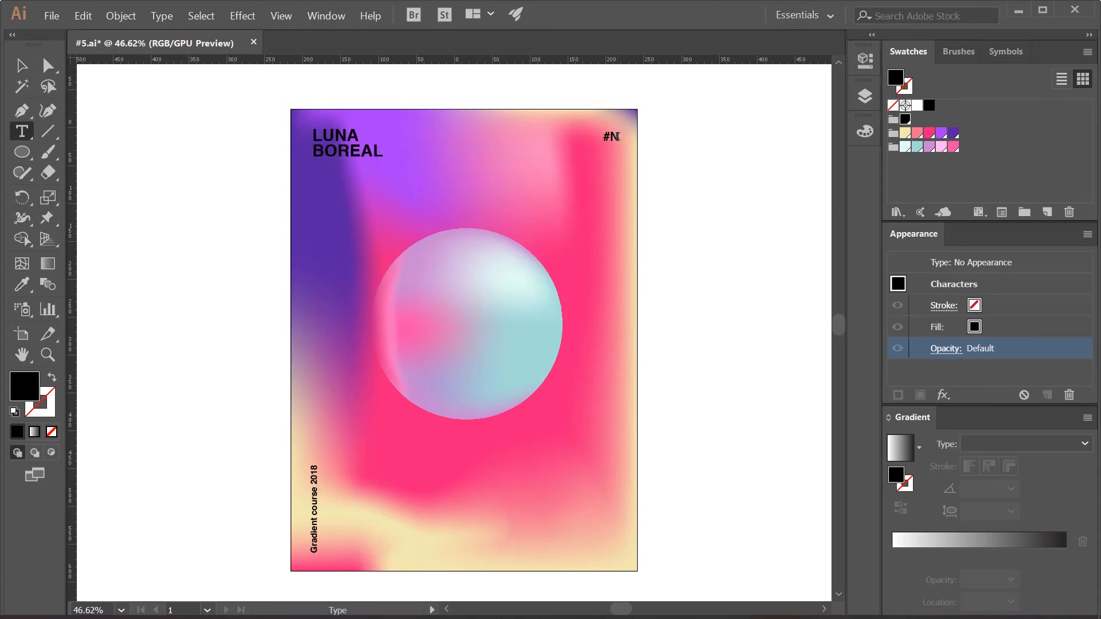
{"action": "type", "text": "5"}
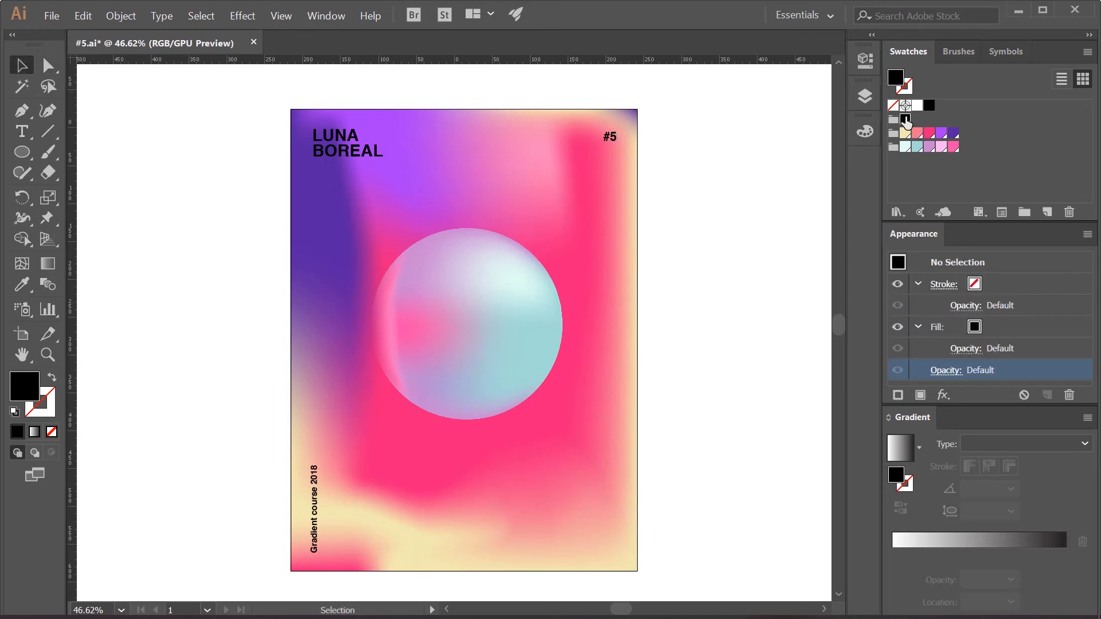
Step: Set the global black swatch to white in HSB mode, turning the title, #5 label and caption white
{"action": "double_click", "coordinate": [904, 119]}
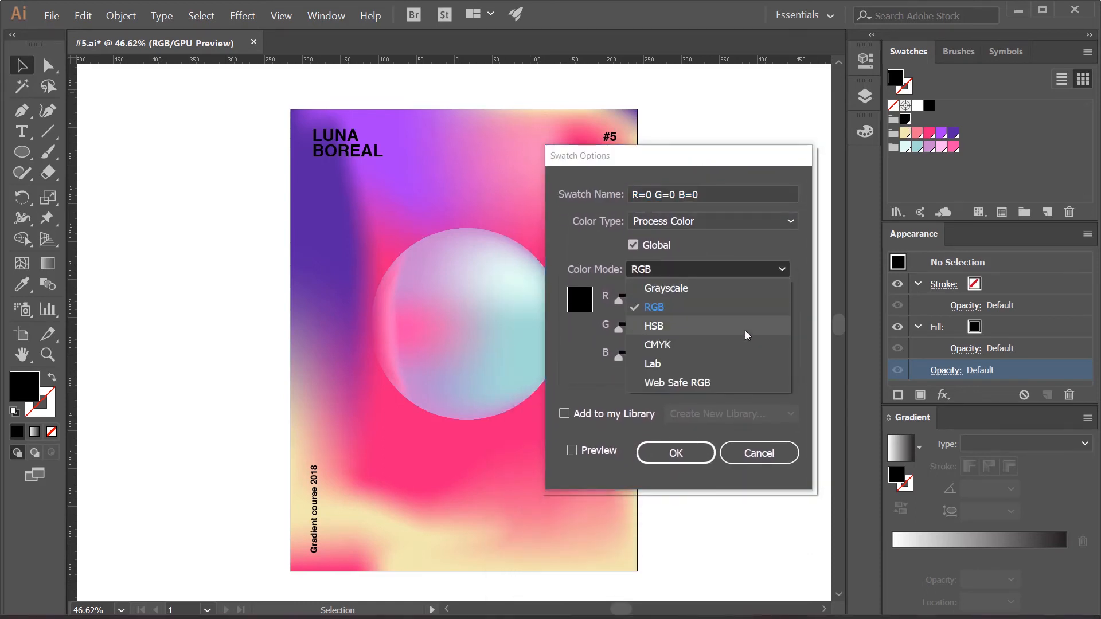
{"action": "left_click", "coordinate": [653, 325]}
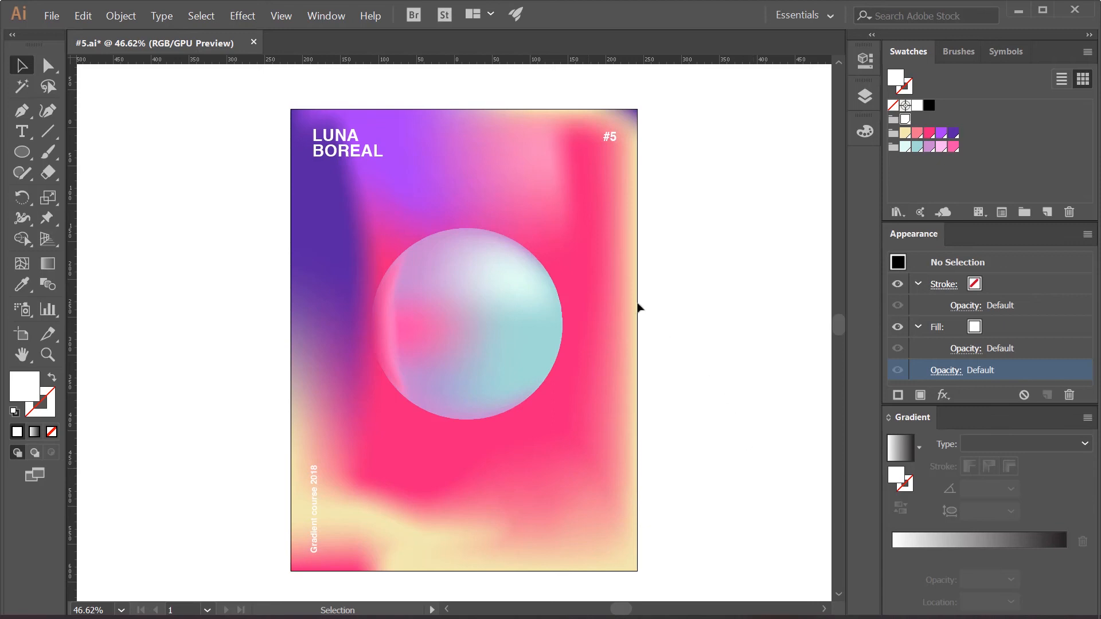
{"action": "left_click", "coordinate": [347, 143]}
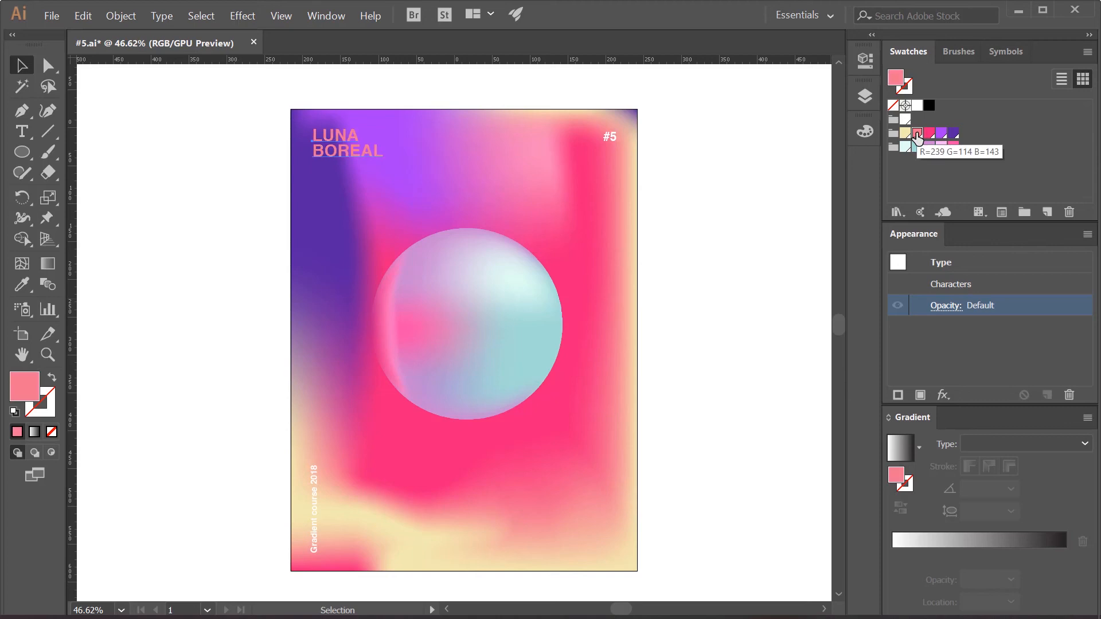
Step: Set the pink LUNA BOREAL title's blend mode to Overlay so it glows into the gradient
{"action": "left_click", "coordinate": [945, 304]}
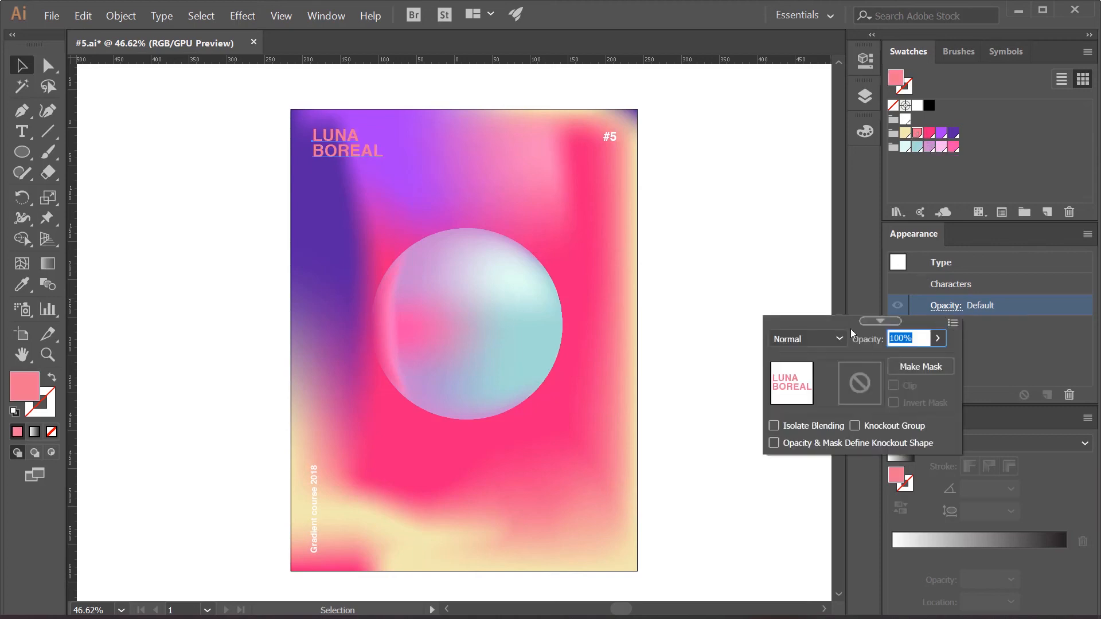
{"action": "left_click", "coordinate": [806, 338]}
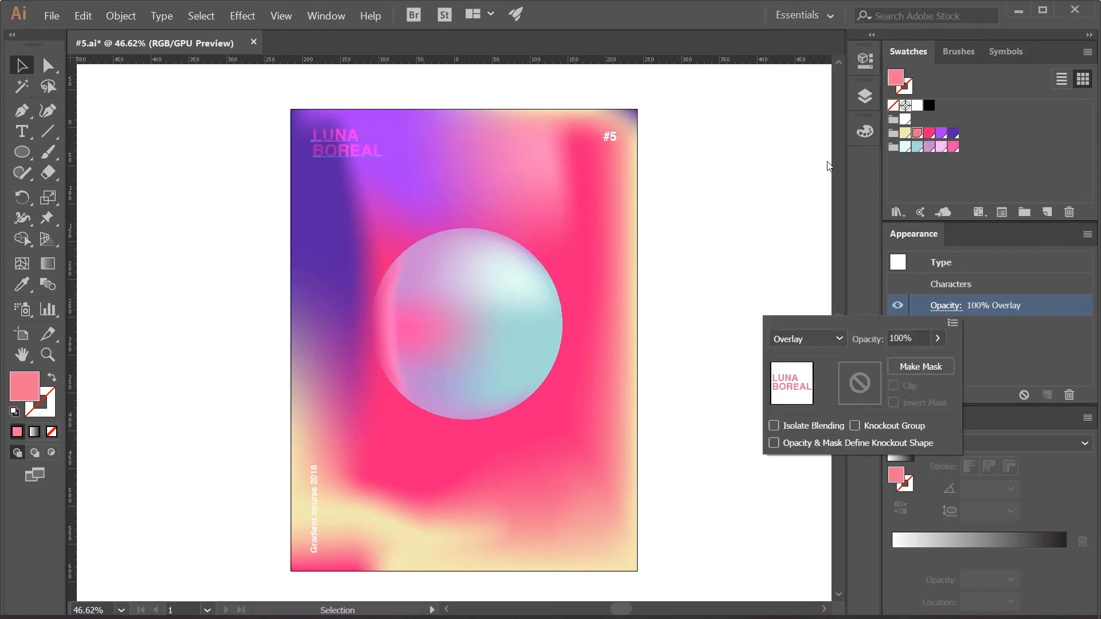
{"action": "mouse_move", "coordinate": [828, 165]}
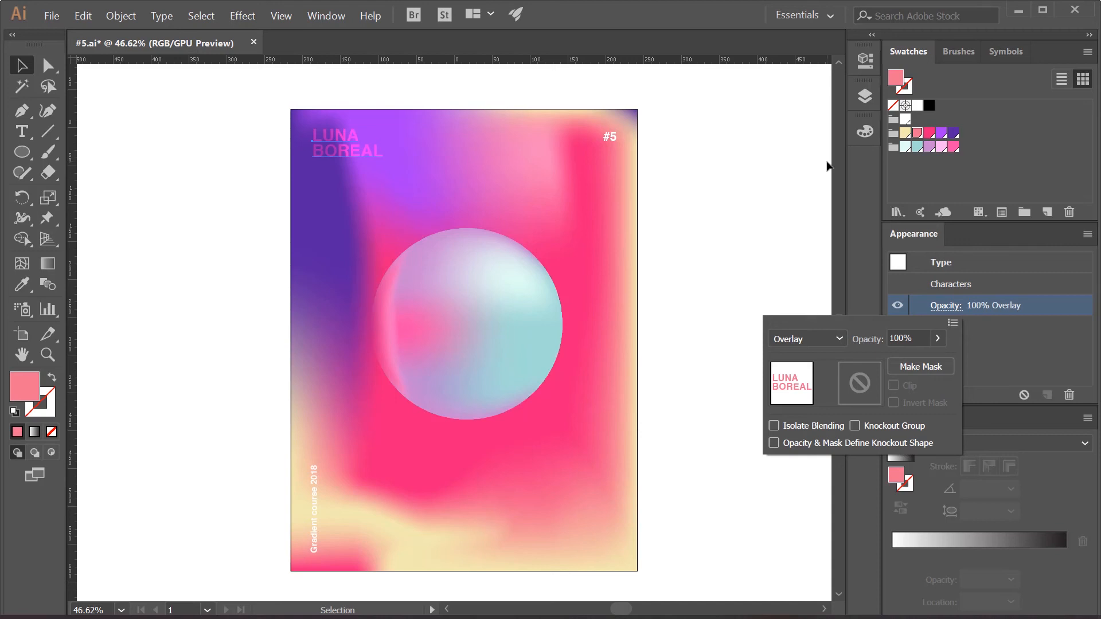
{"action": "left_click", "coordinate": [732, 342]}
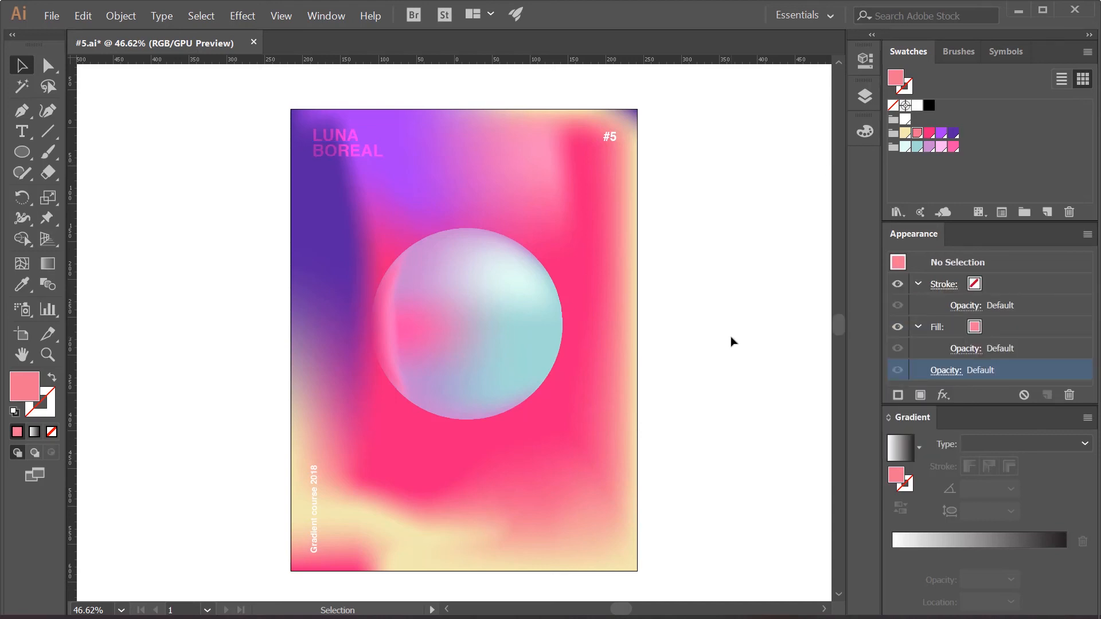
{"action": "mouse_move", "coordinate": [658, 231]}
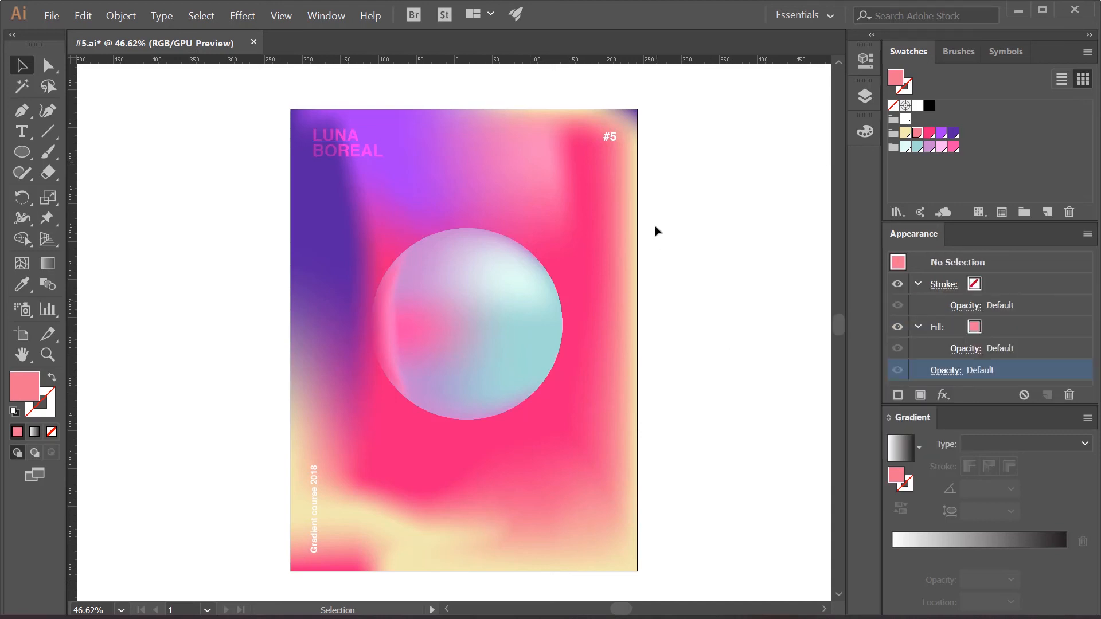